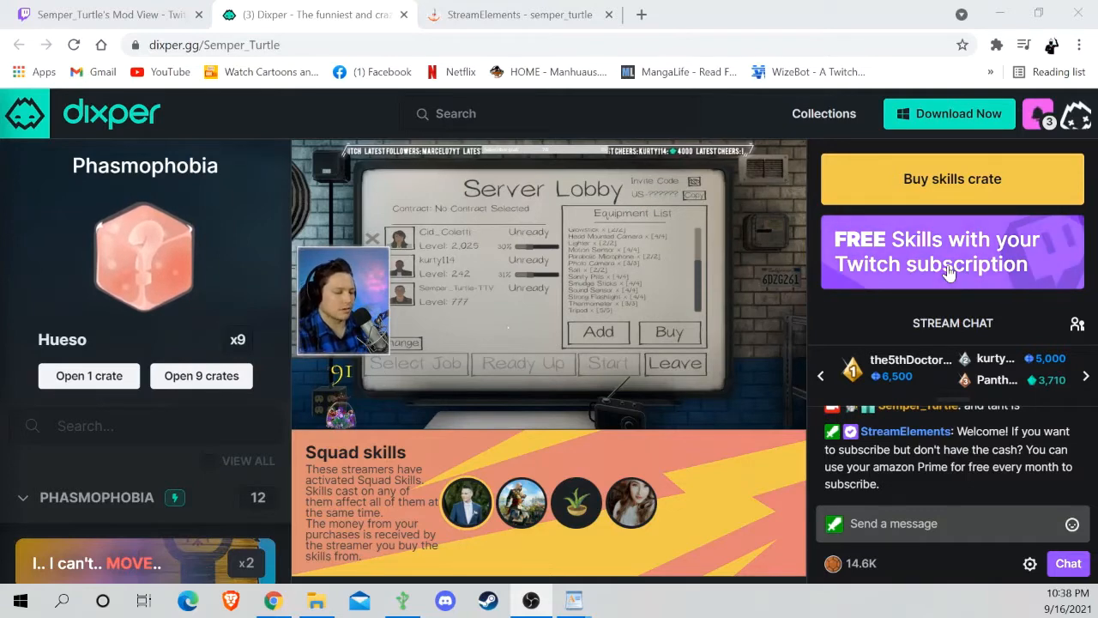
# View the free Twitch-subscriber skills offer, which reports skills already redeemed for 30 days
pyautogui.click(950, 251)
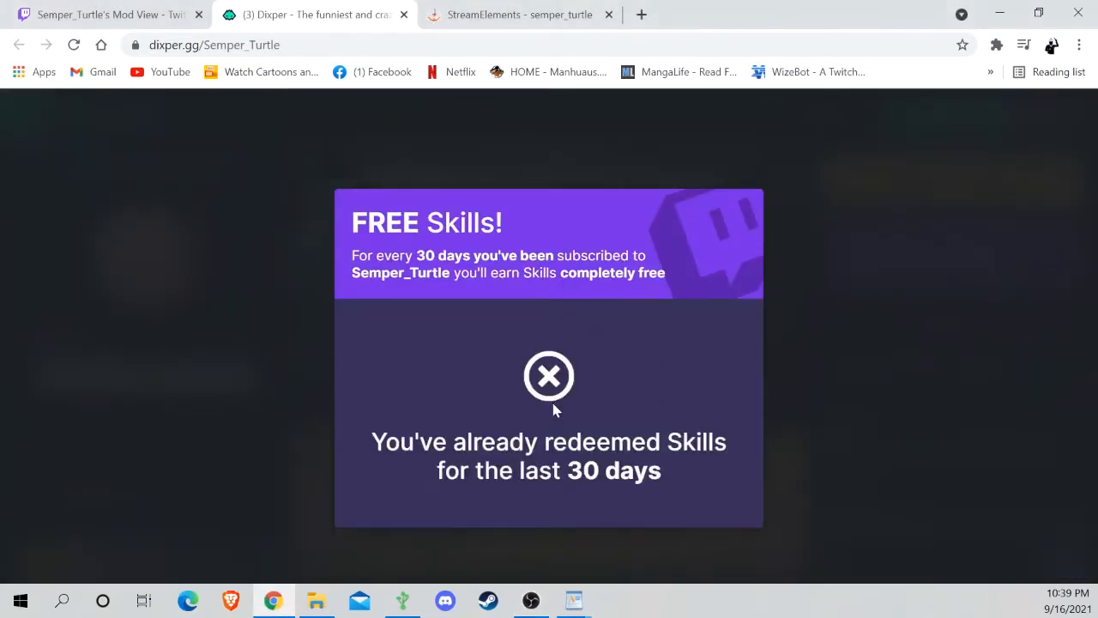
pyautogui.moveTo(653, 429)
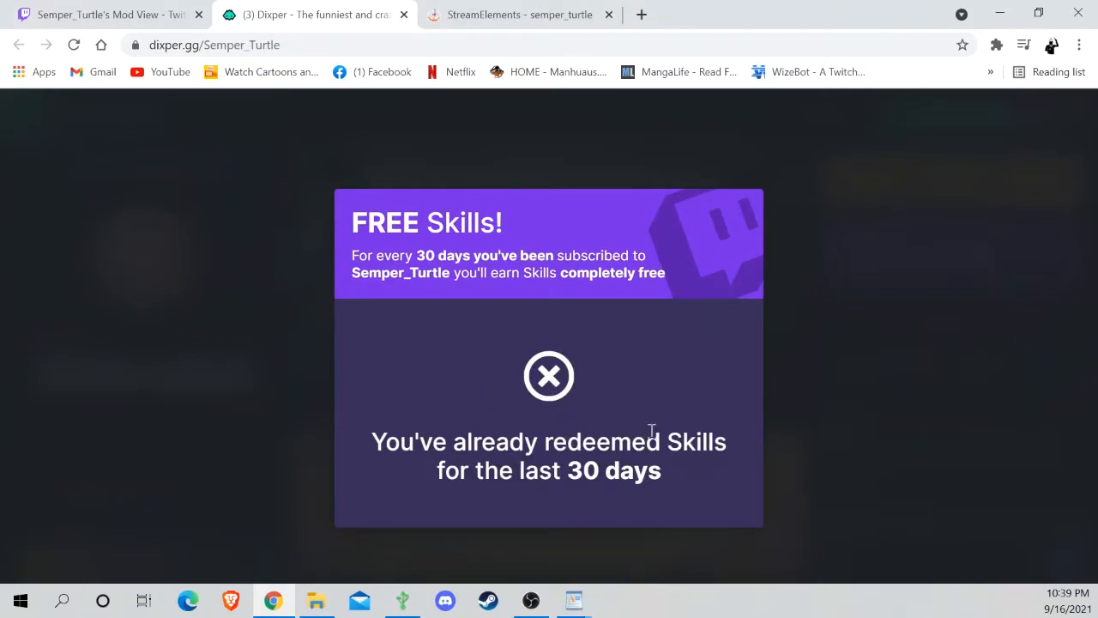
pyautogui.moveTo(563, 422)
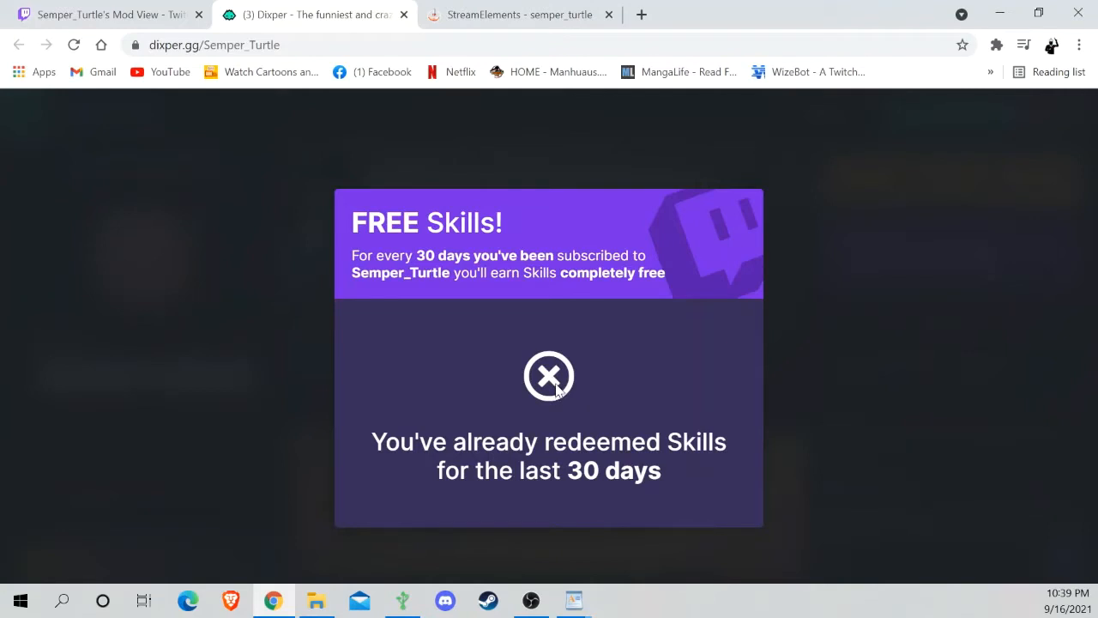
pyautogui.moveTo(903, 316)
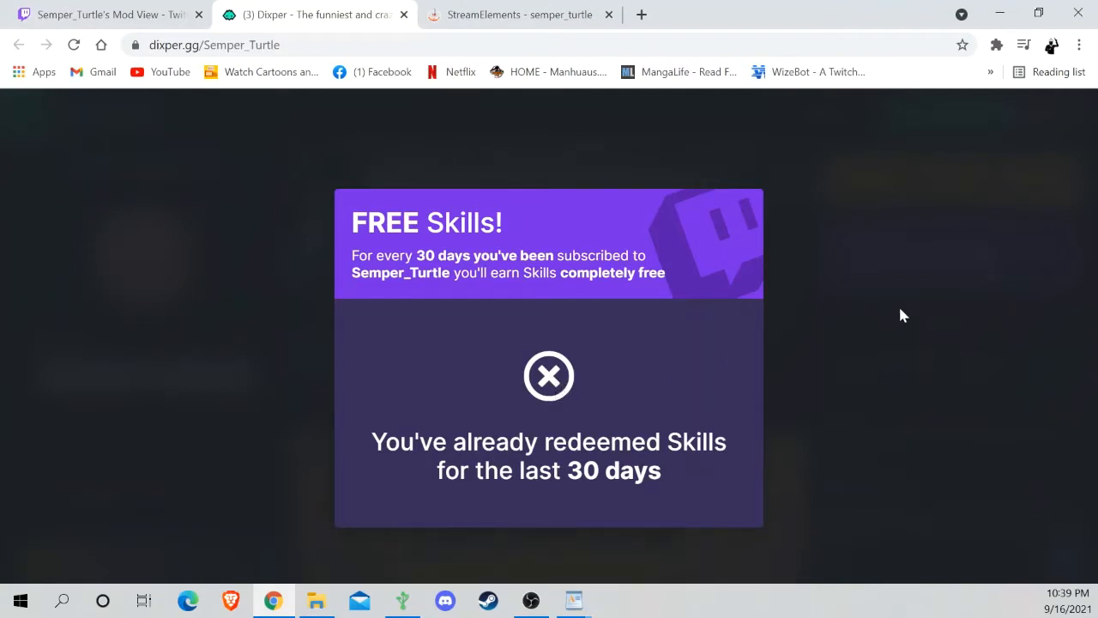
# Dismiss the notice and browse the Box o Stuff checkout, trying amounts up to 4 then back to one $1.00 box
pyautogui.click(549, 376)
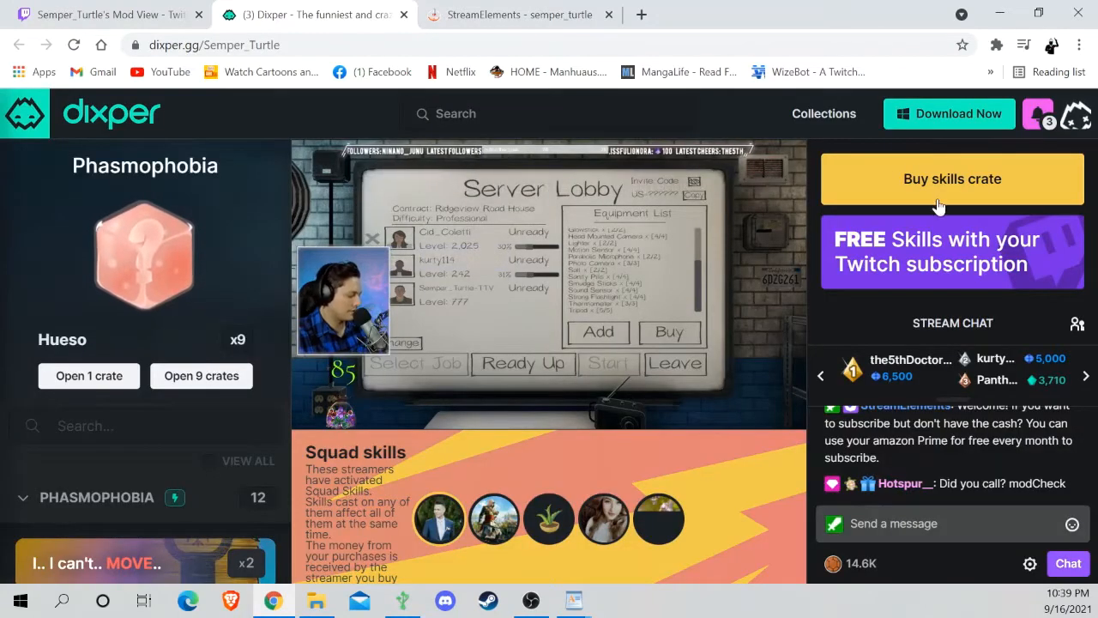
pyautogui.click(951, 179)
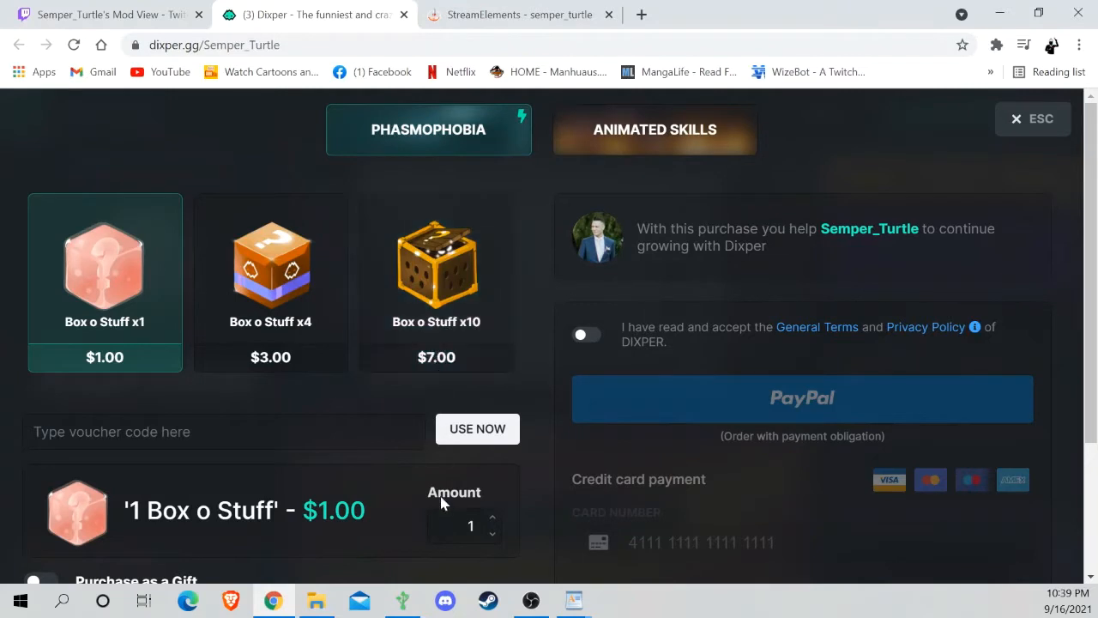
pyautogui.click(495, 522)
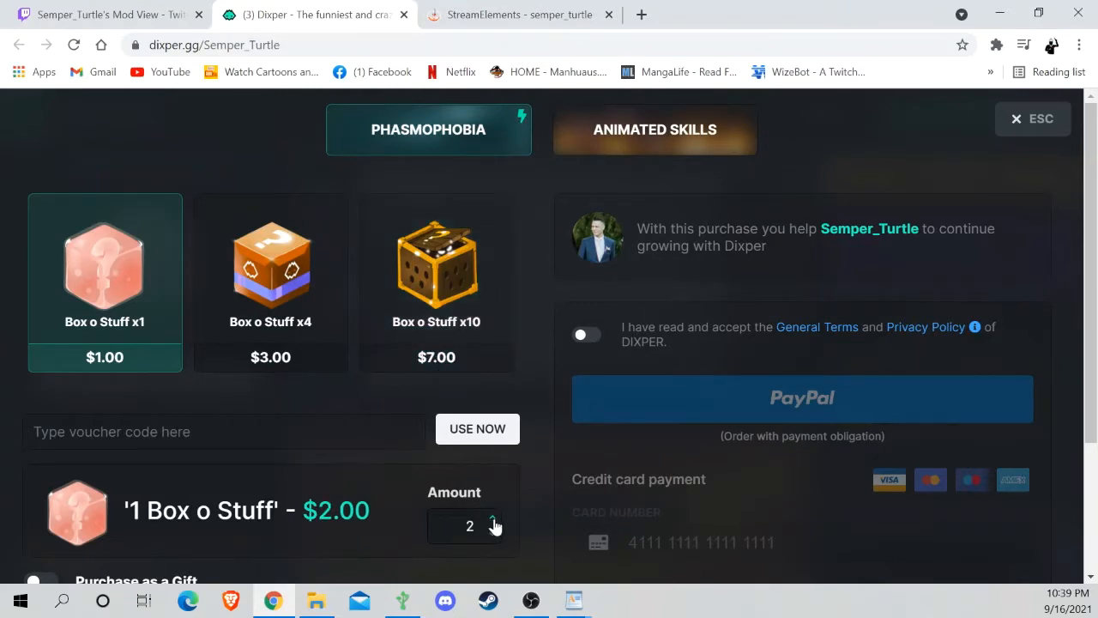
pyautogui.click(495, 522)
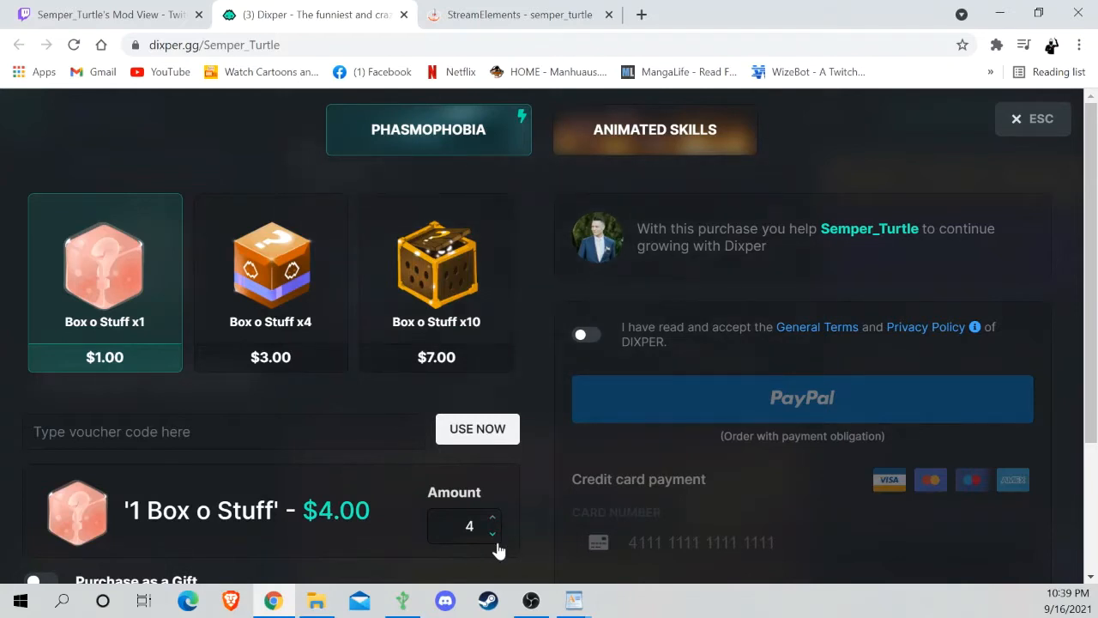
pyautogui.click(491, 534)
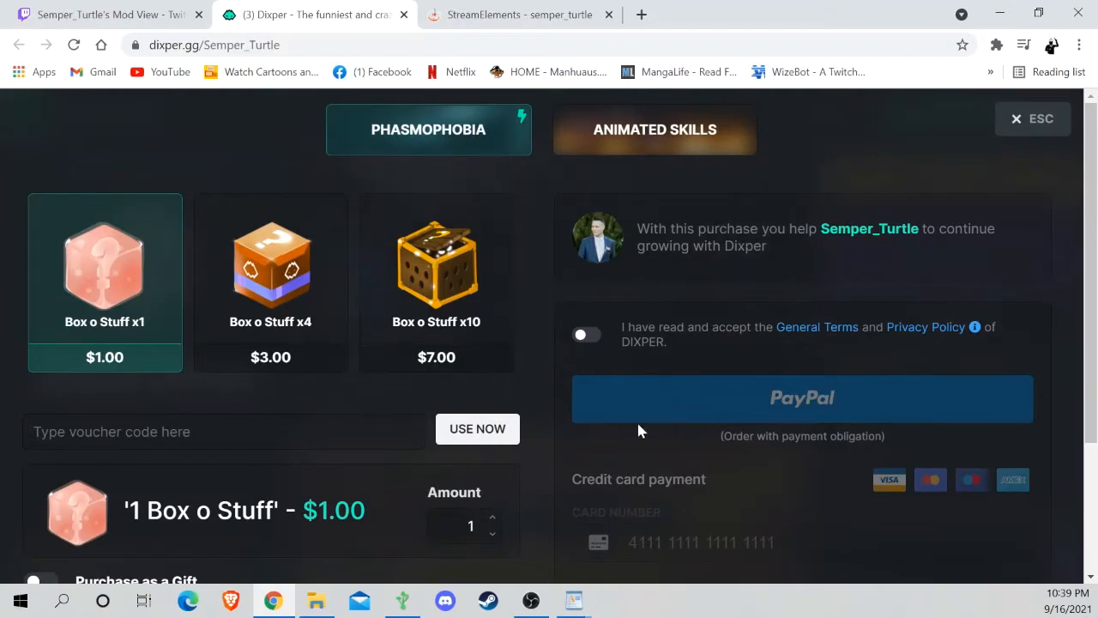
pyautogui.moveTo(673, 260)
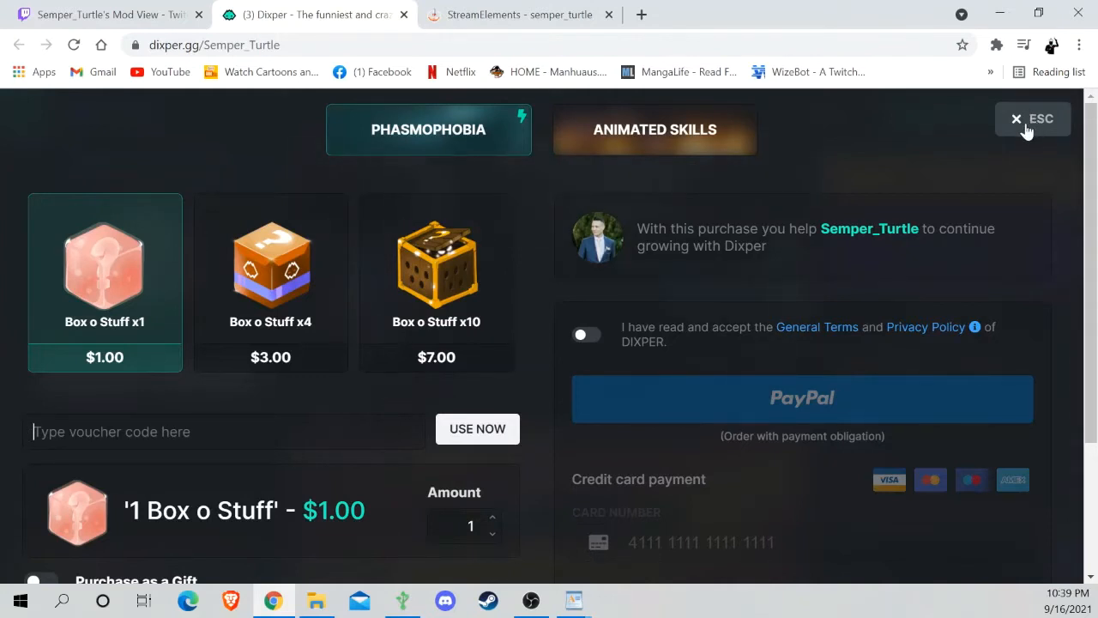
pyautogui.scroll(-3)
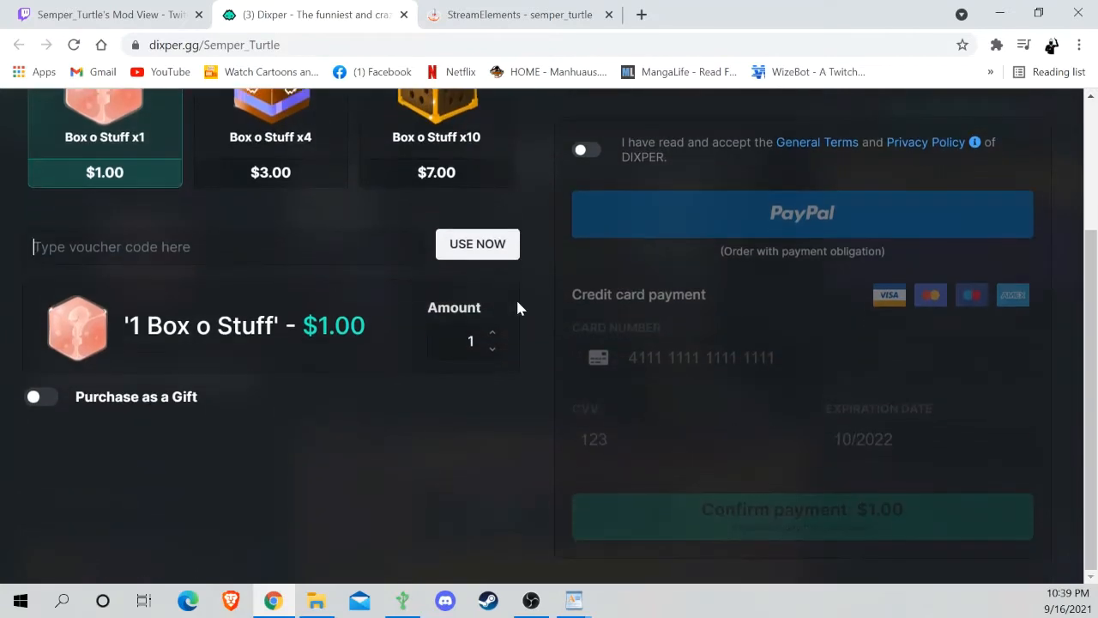
pyautogui.scroll(-3)
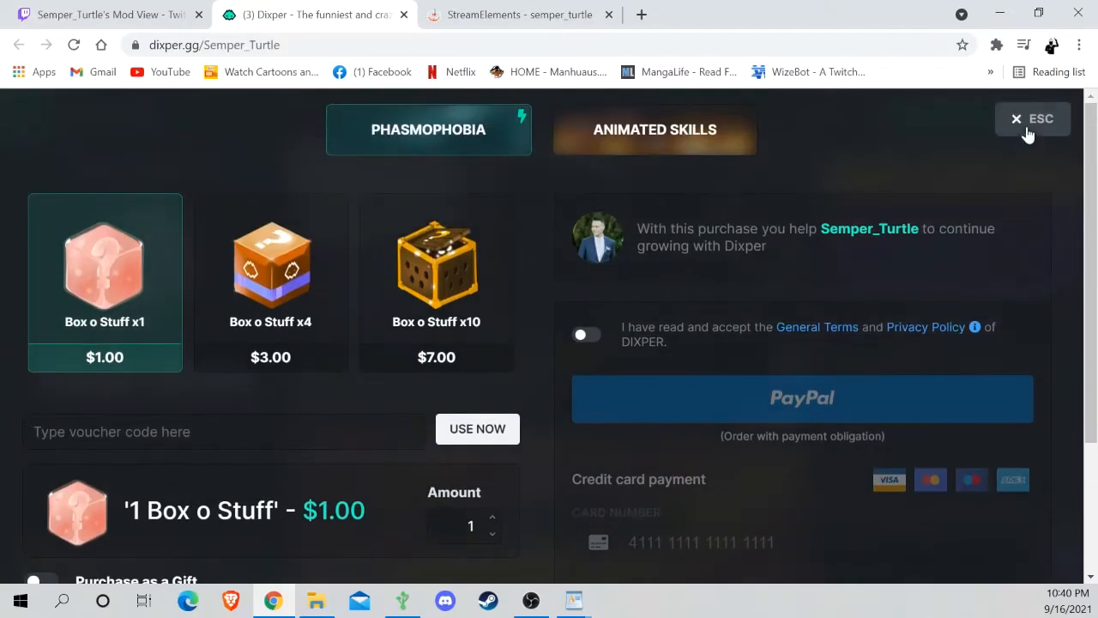
# Close the Box o Stuff checkout and view the Phasmophobia skill cards on the channel page
pyautogui.click(1033, 119)
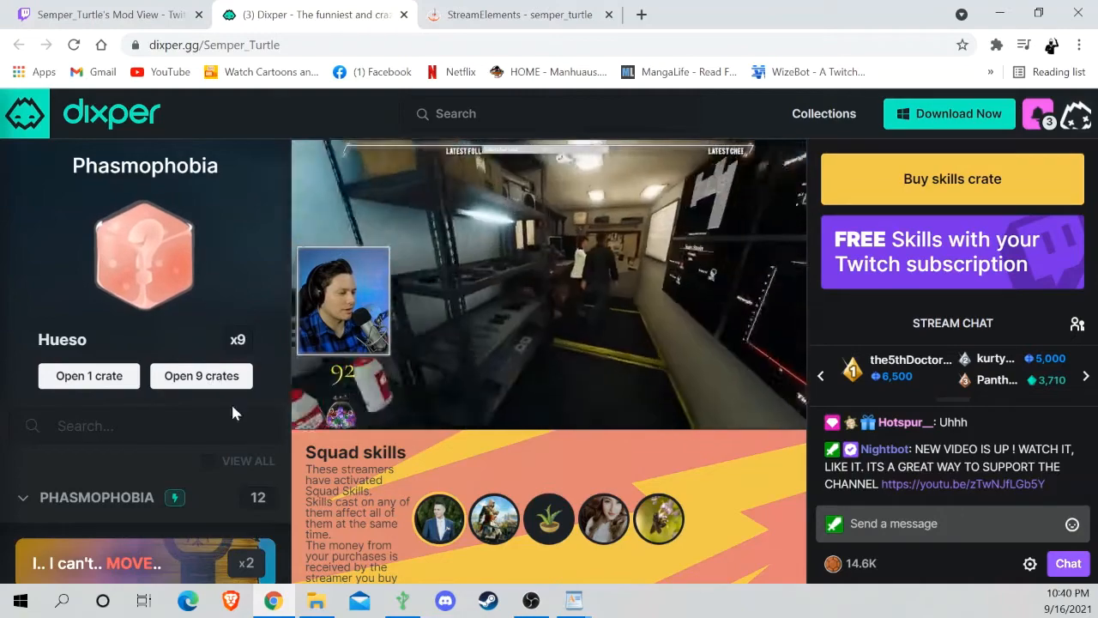
pyautogui.scroll(-3)
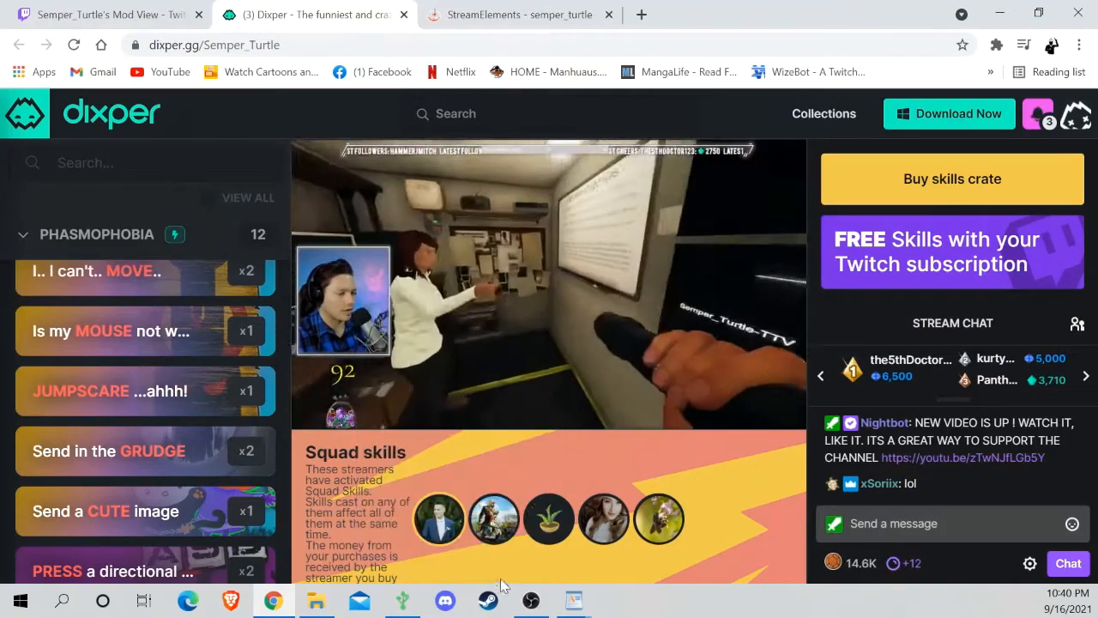
pyautogui.moveTo(440, 518)
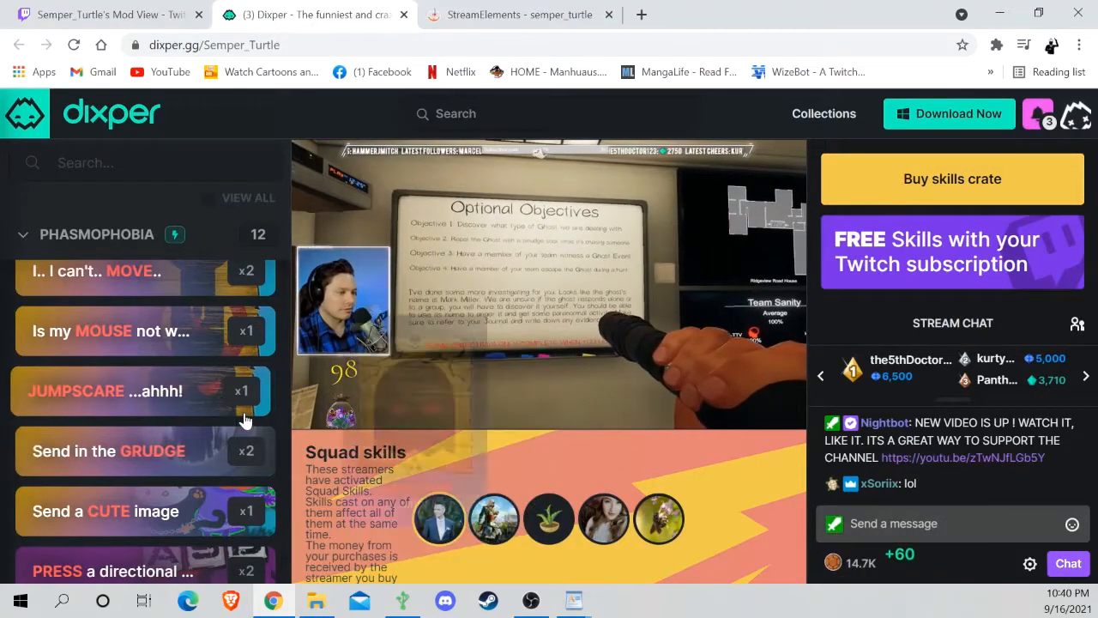
pyautogui.moveTo(604, 518)
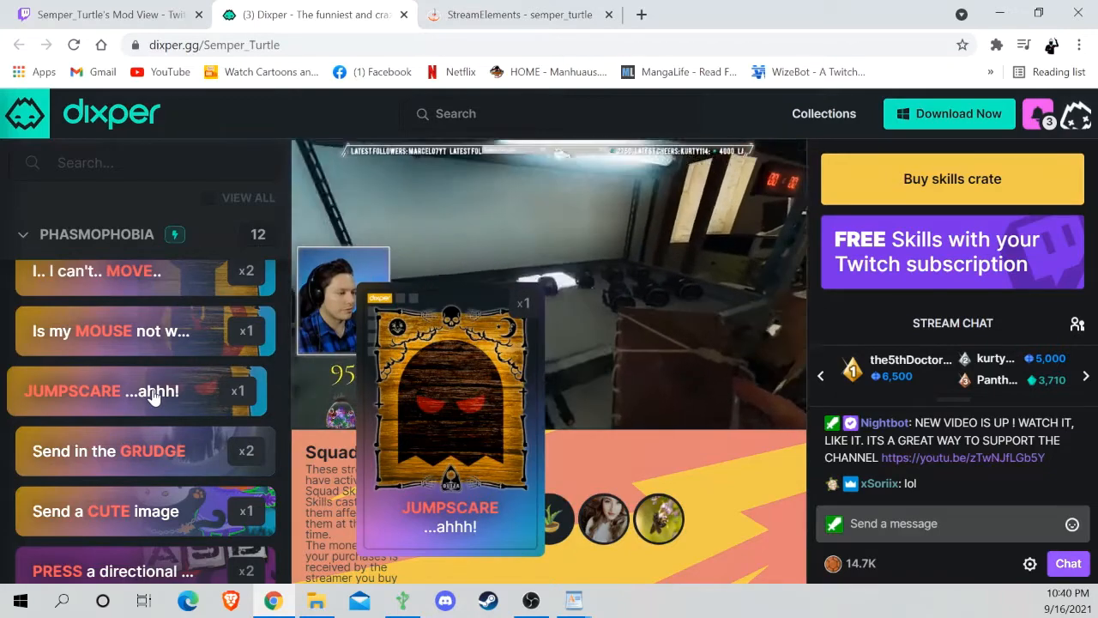
pyautogui.click(108, 450)
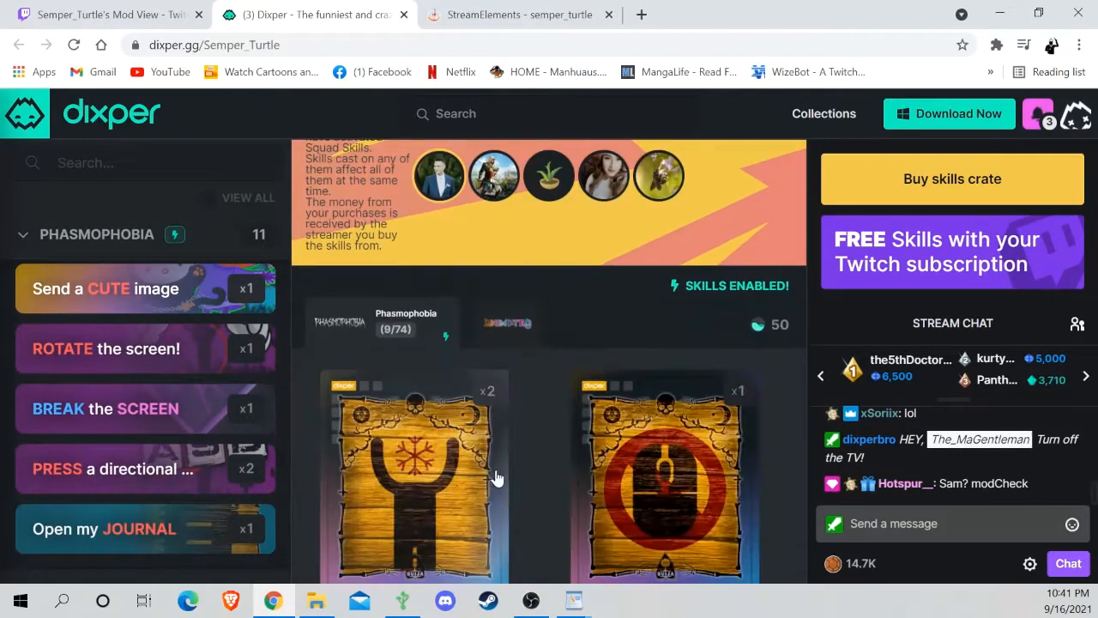
pyautogui.scroll(-3)
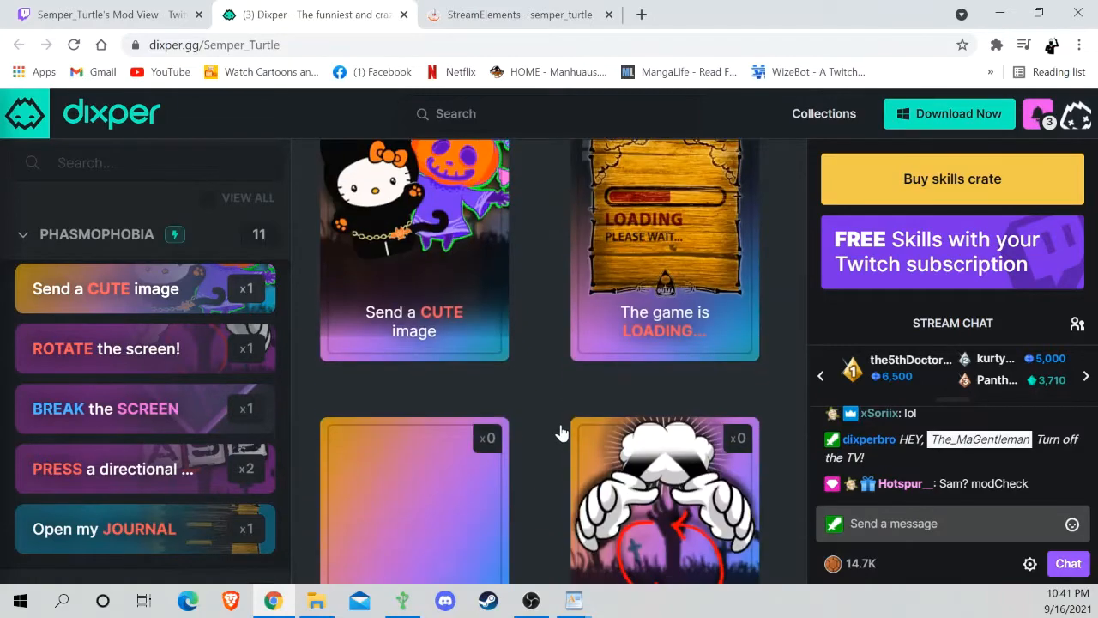
pyautogui.scroll(-3)
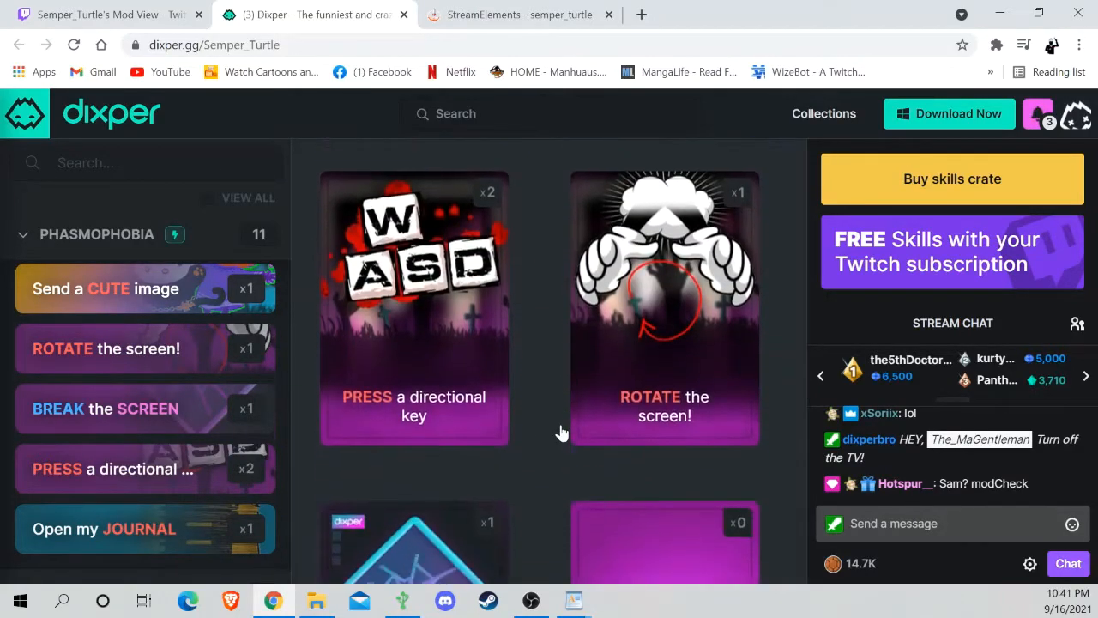
pyautogui.scroll(-3)
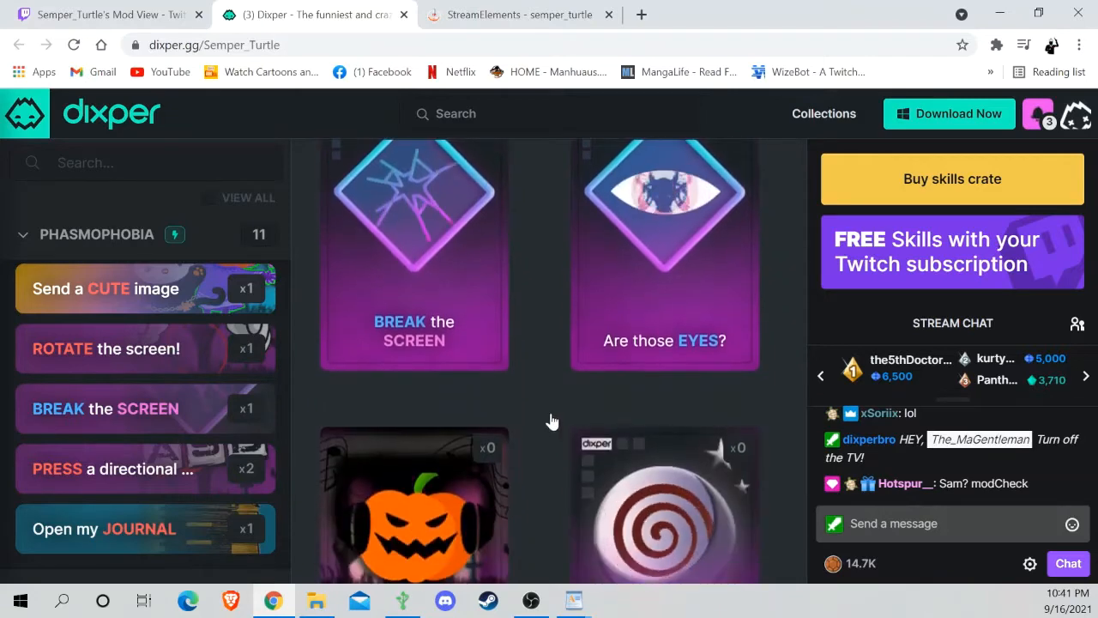
pyautogui.scroll(-3)
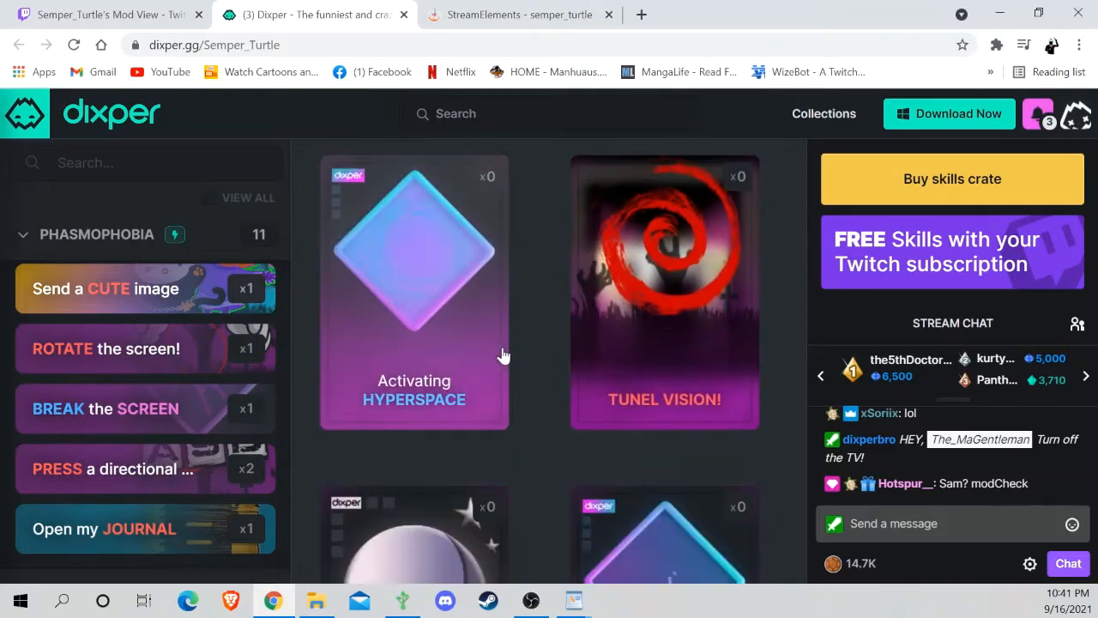
pyautogui.scroll(-3)
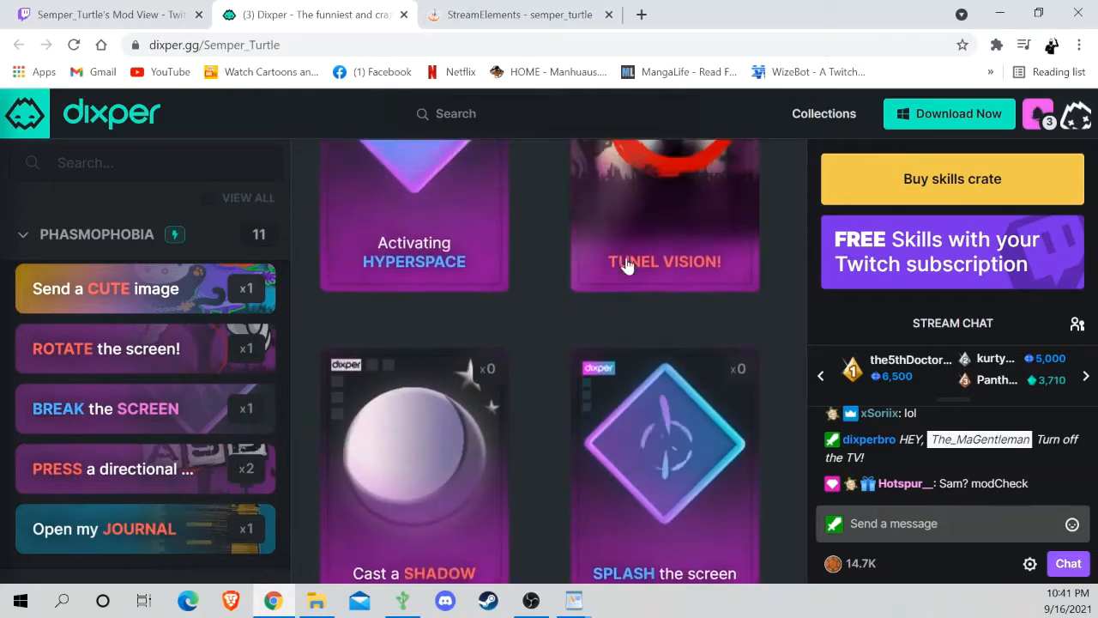
pyautogui.scroll(-3)
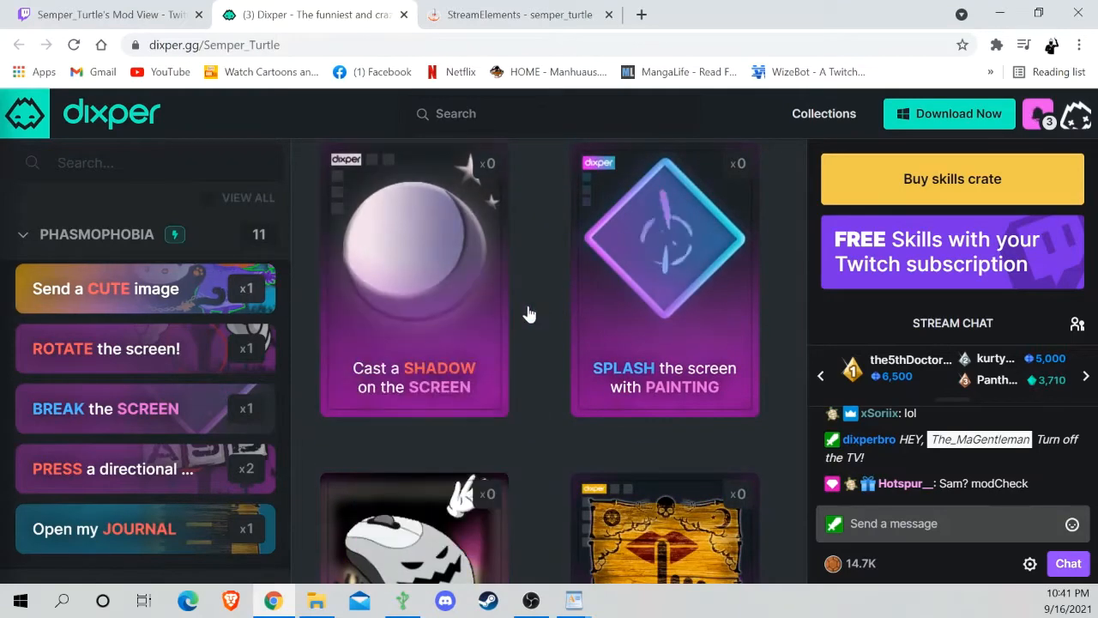
pyautogui.scroll(-3)
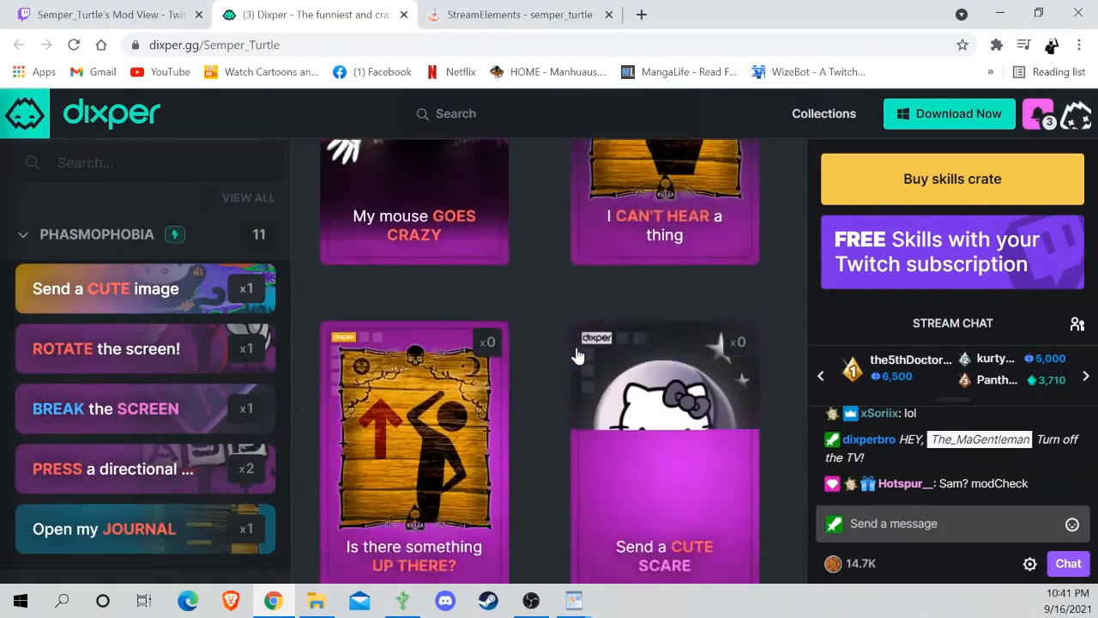
pyautogui.scroll(-3)
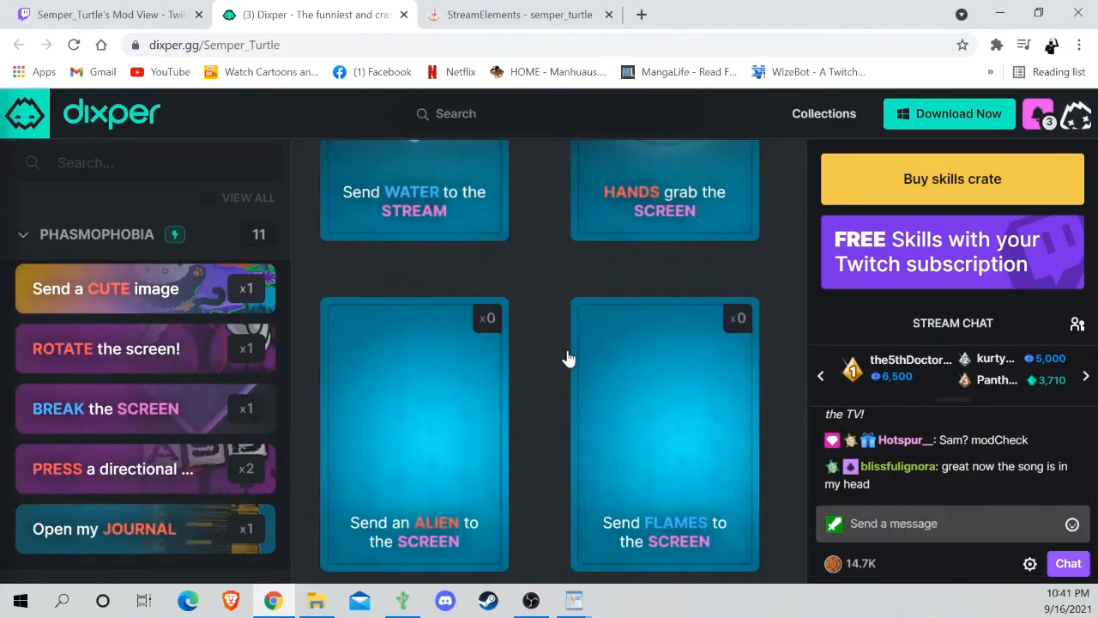
pyautogui.scroll(-3)
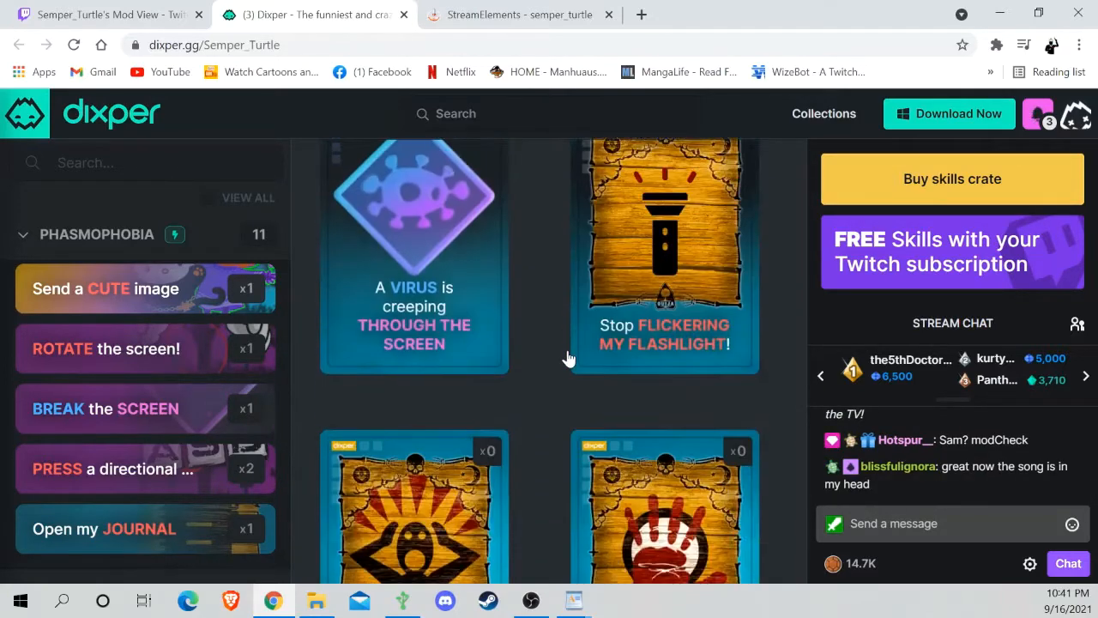
pyautogui.scroll(-3)
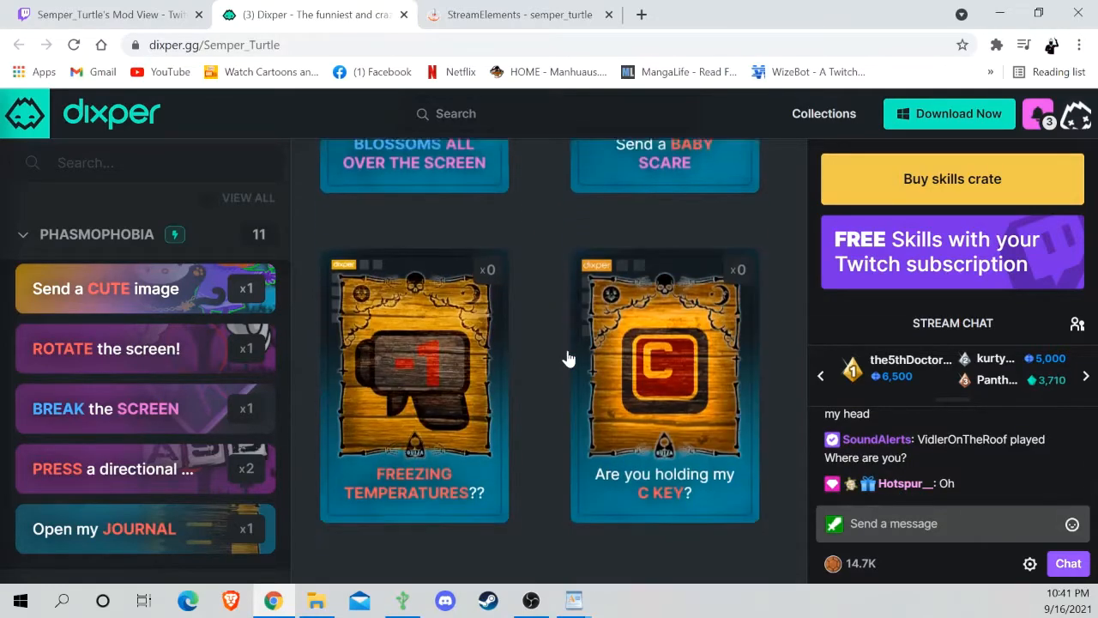
pyautogui.scroll(-3)
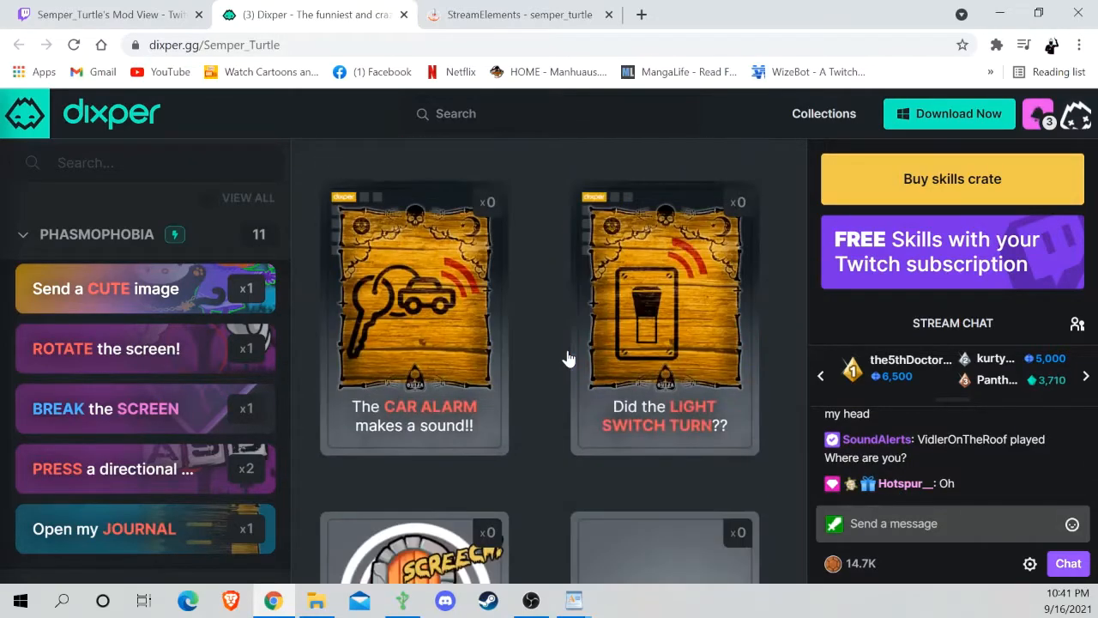
pyautogui.scroll(-3)
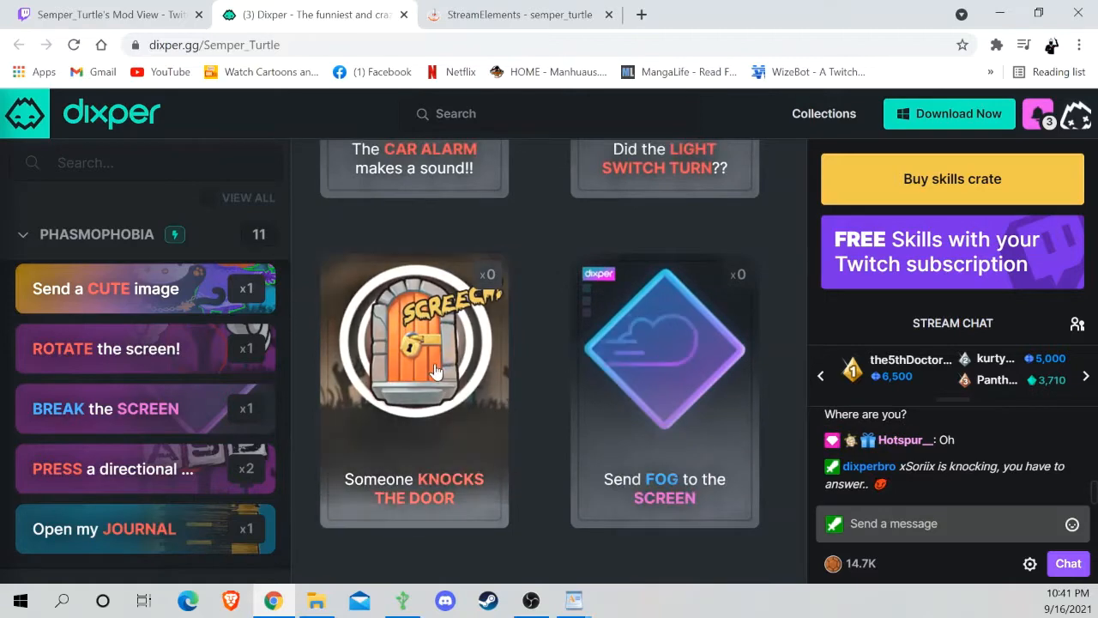
pyautogui.scroll(-3)
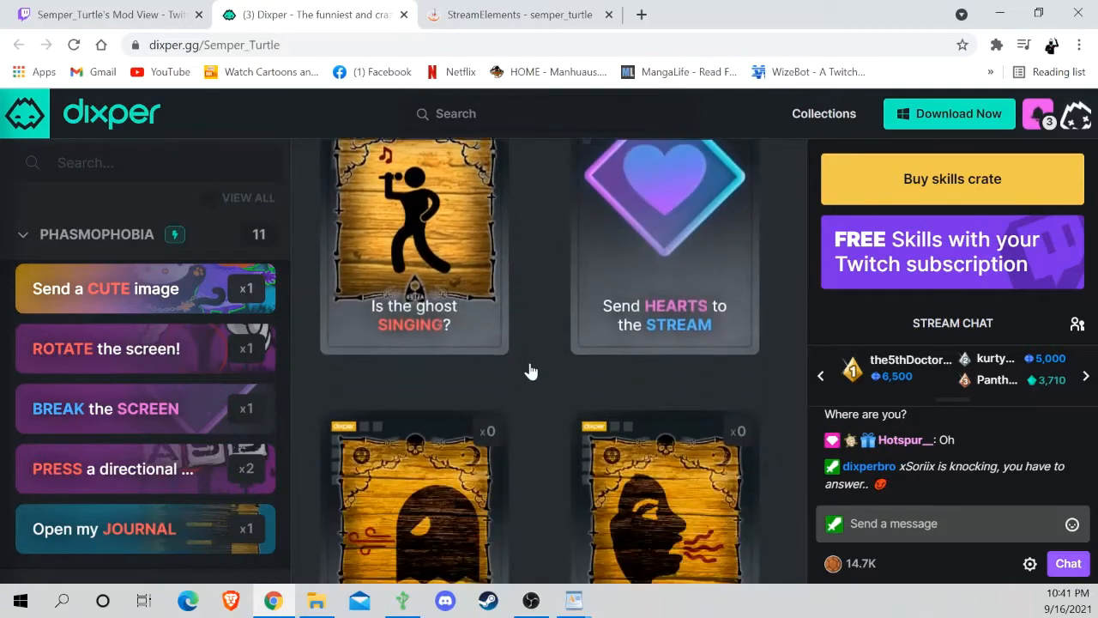
pyautogui.scroll(-3)
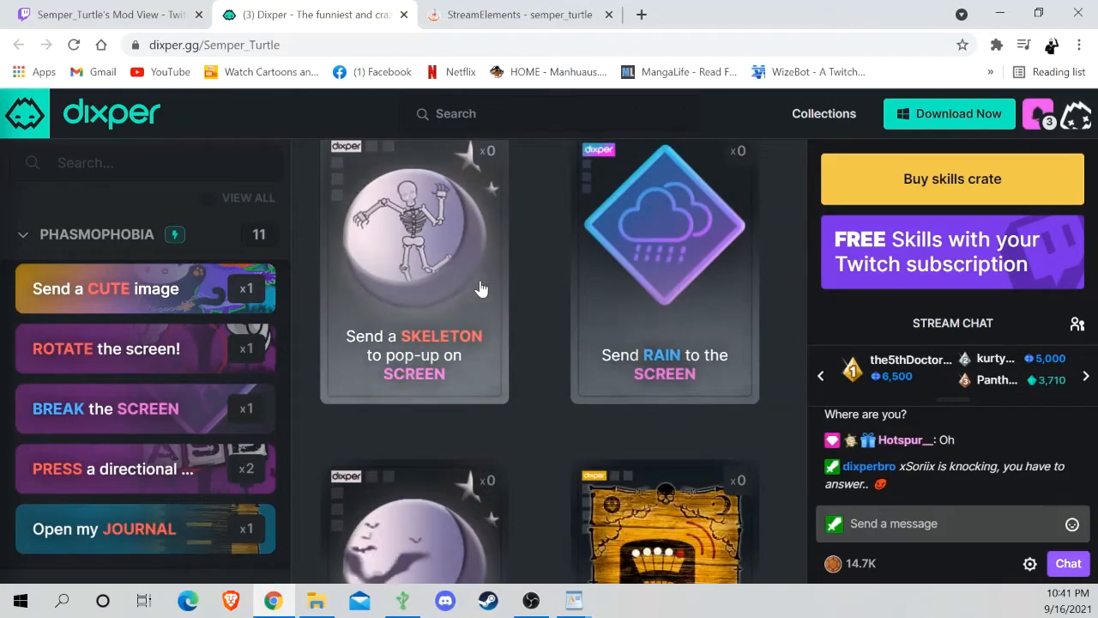
pyautogui.scroll(-3)
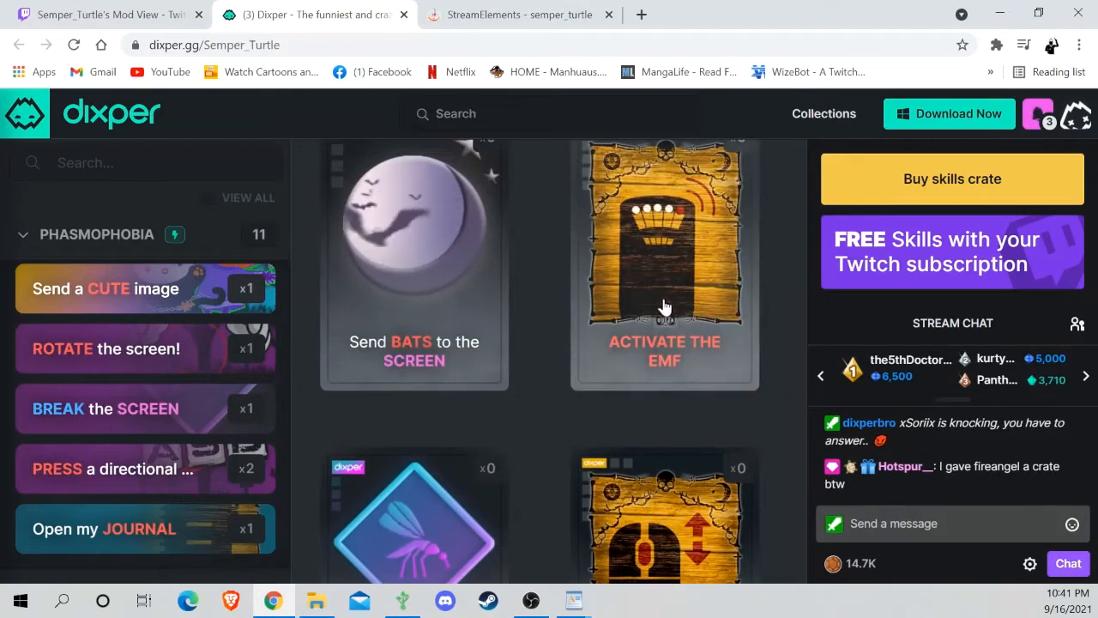
pyautogui.moveTo(707, 292)
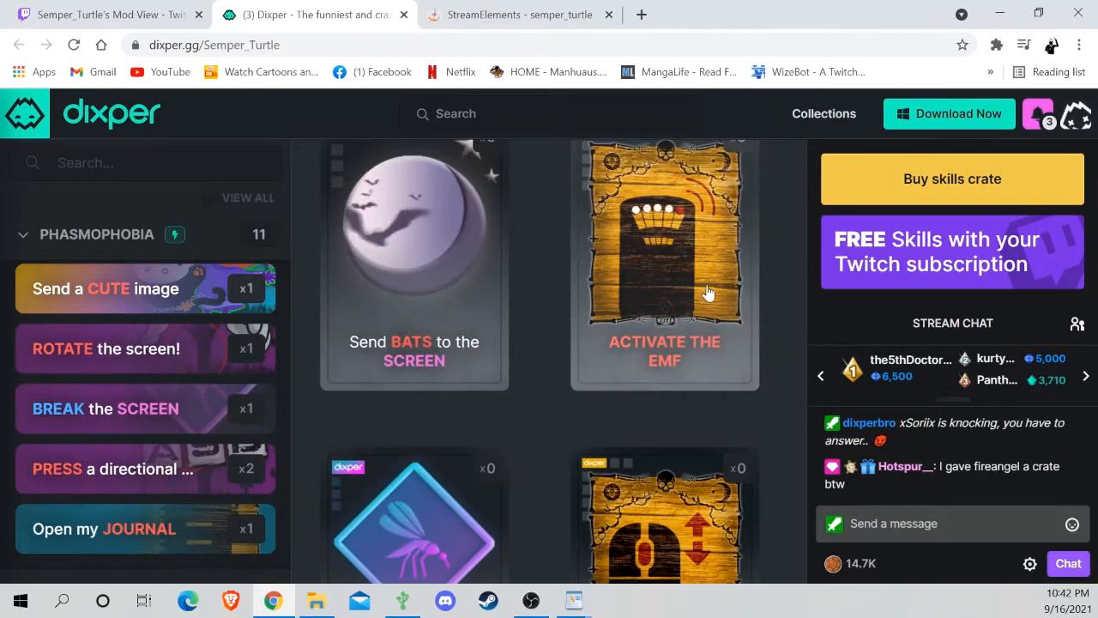
pyautogui.scroll(-3)
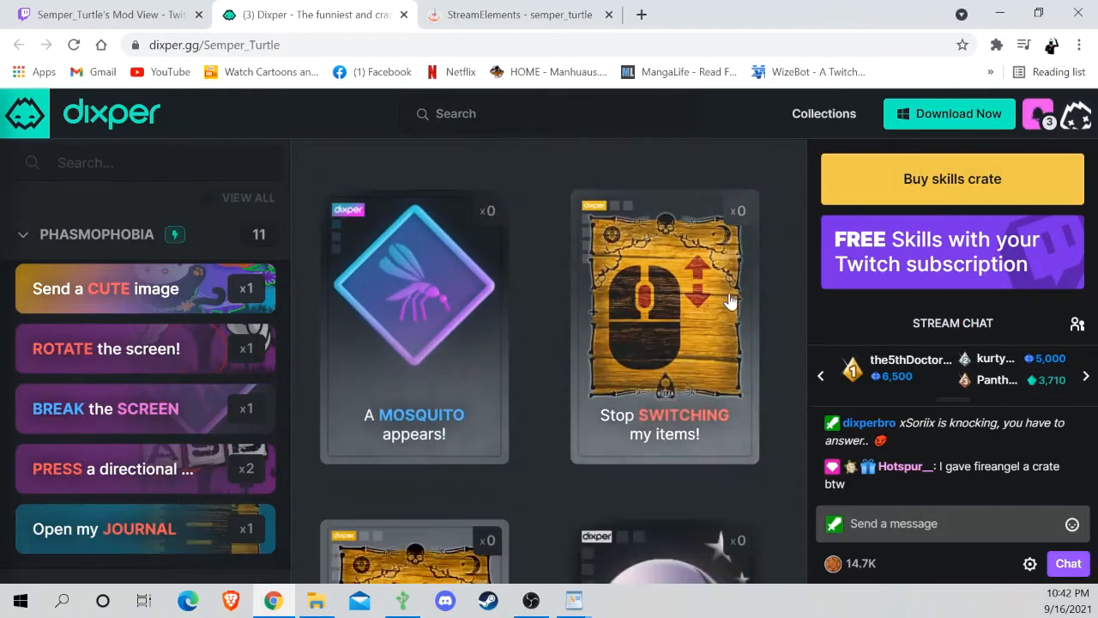
pyautogui.scroll(-3)
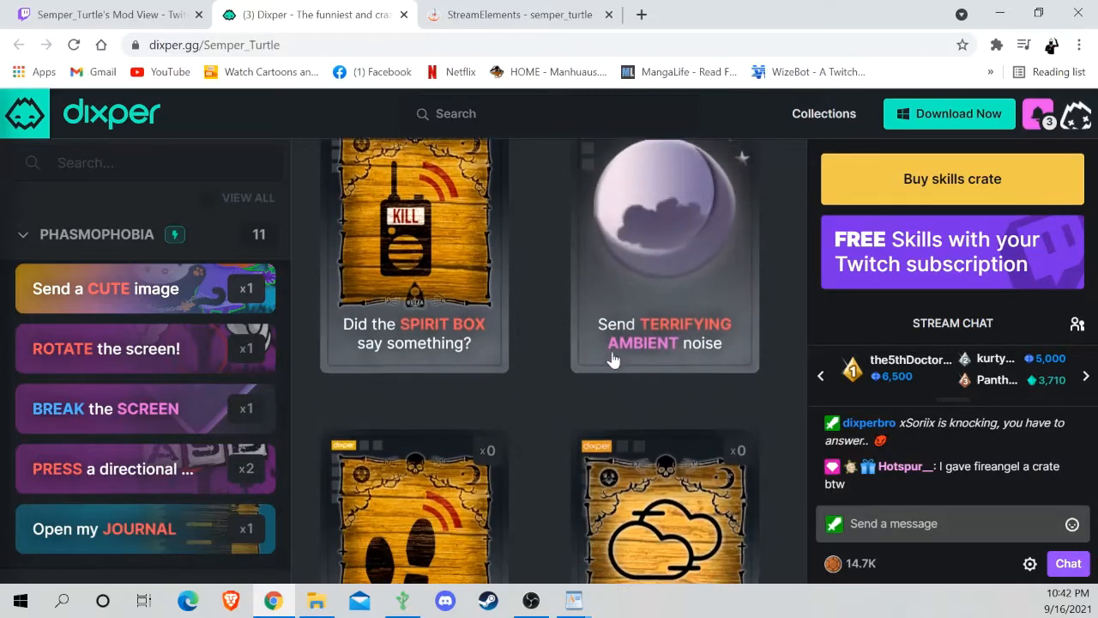
pyautogui.scroll(-3)
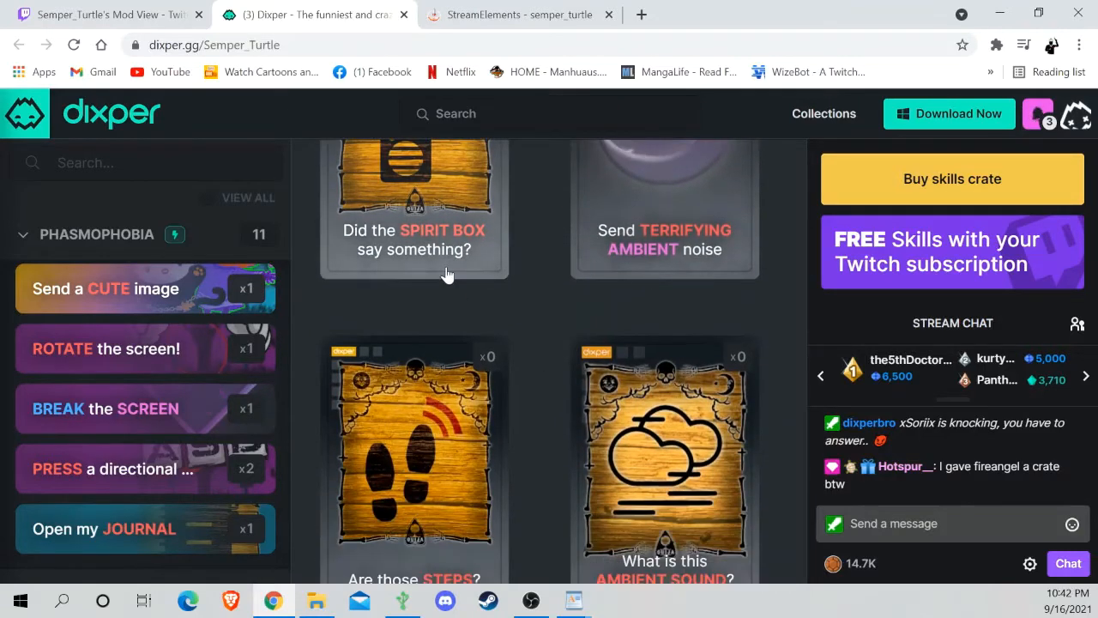
pyautogui.scroll(-3)
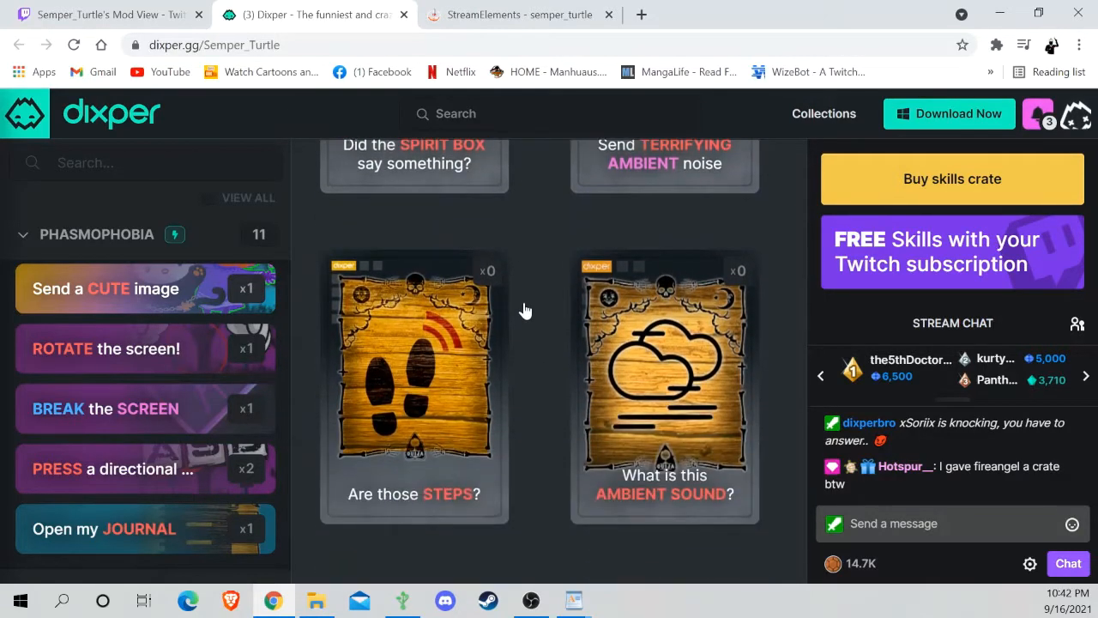
pyautogui.scroll(-3)
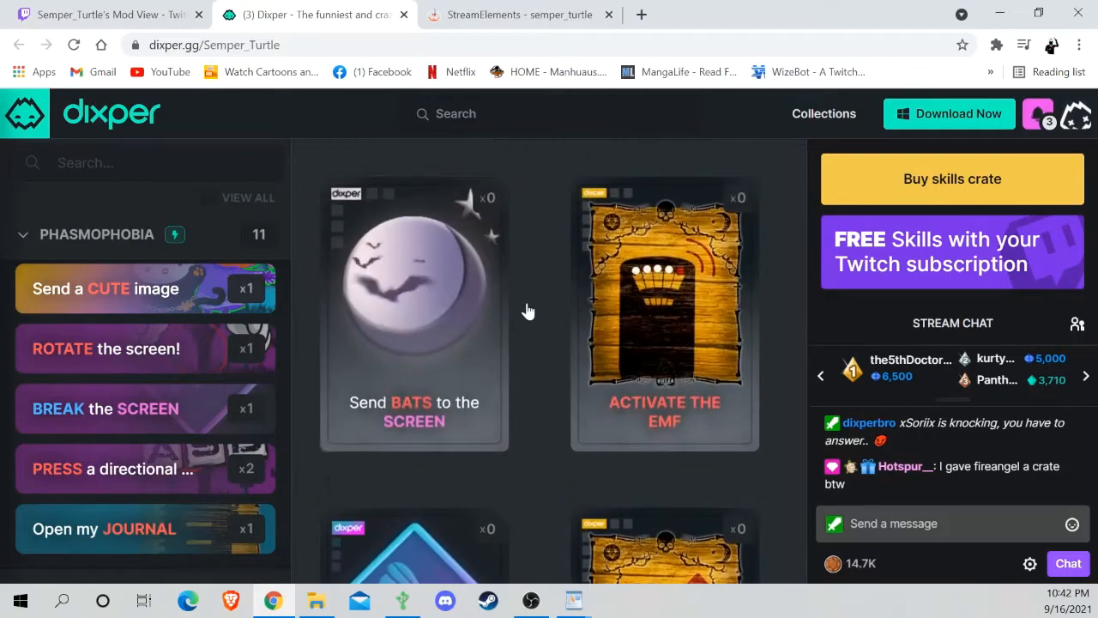
pyautogui.scroll(-3)
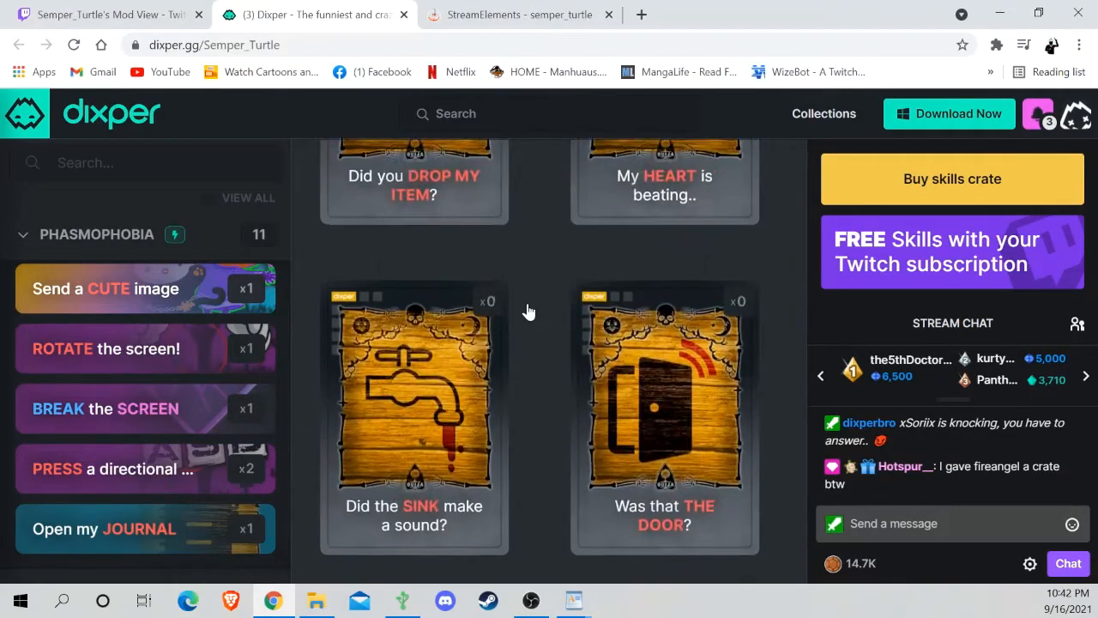
pyautogui.scroll(-3)
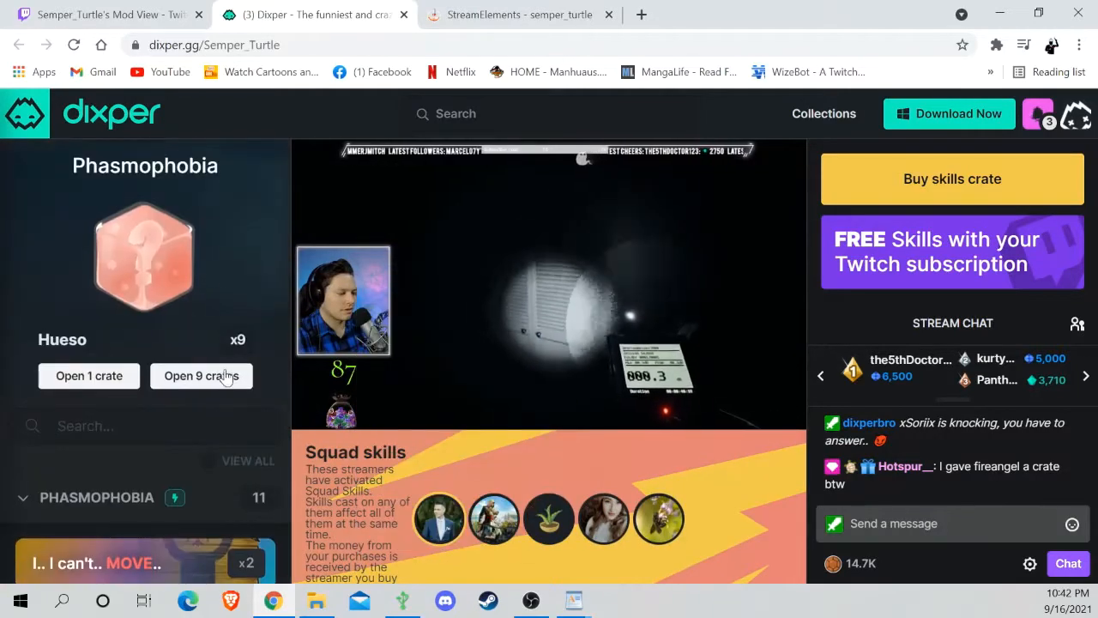
# Open all nine Phasmophobia crates at once, revealing skills like Rotate the screen and Cast a Shadow
pyautogui.click(202, 376)
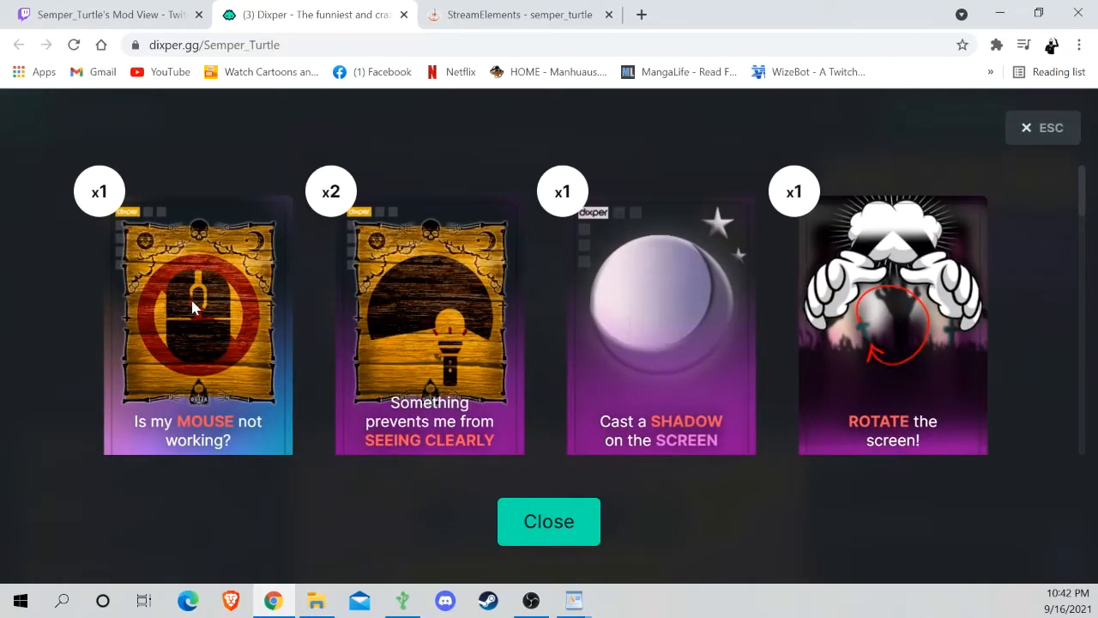
pyautogui.moveTo(337, 187)
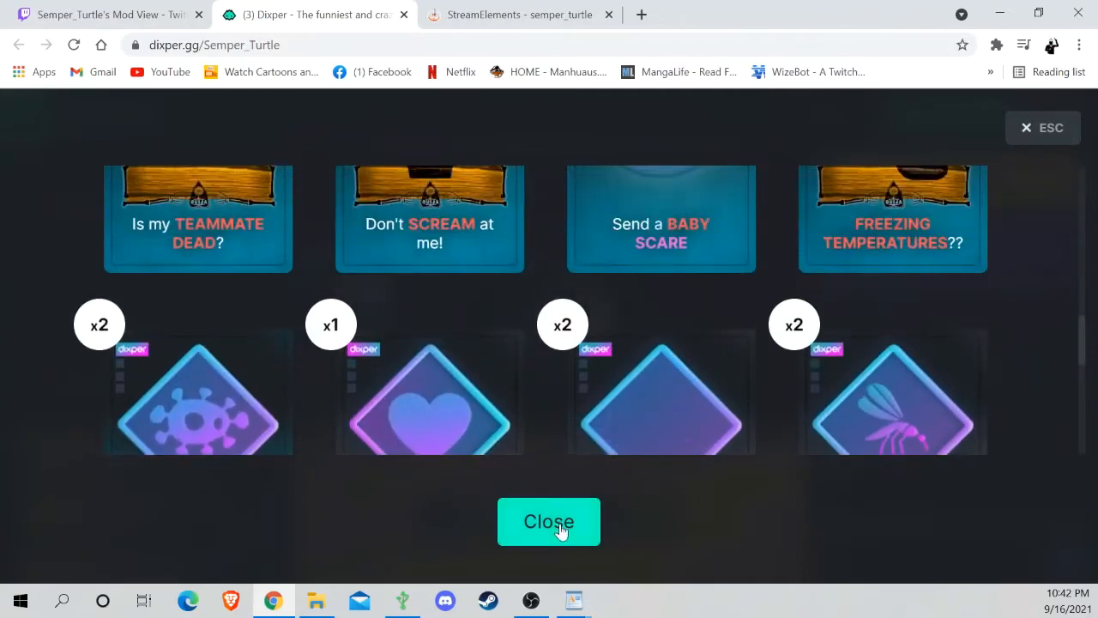
# Disenchant both Mosquito cards via Disenchant all, raising Phasmophobia energy to 150
pyautogui.click(549, 521)
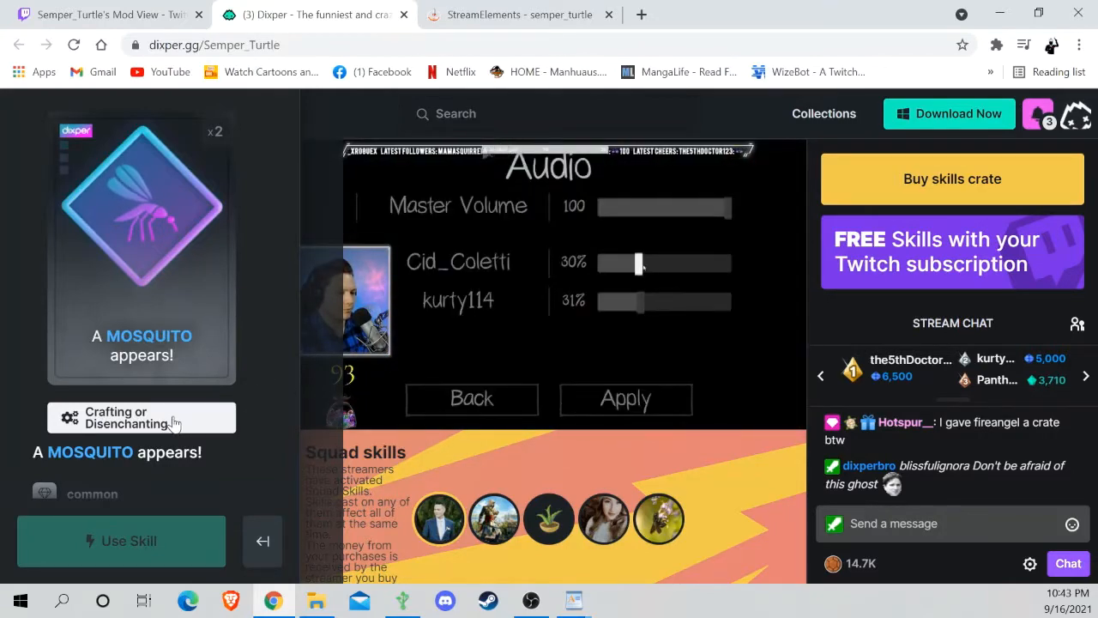
pyautogui.click(141, 418)
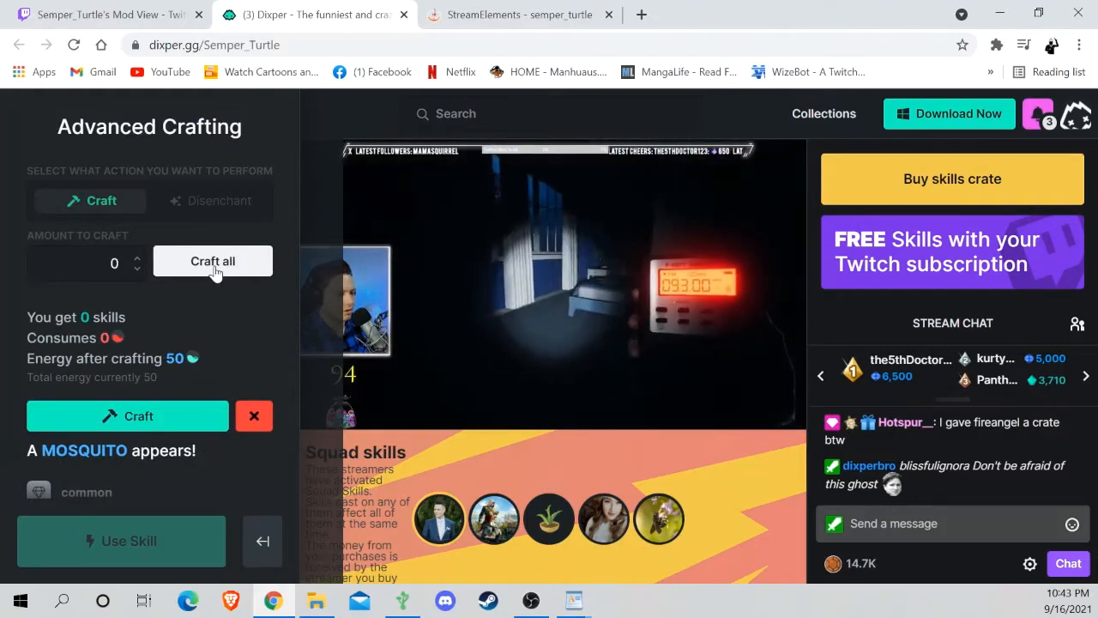
pyautogui.click(219, 199)
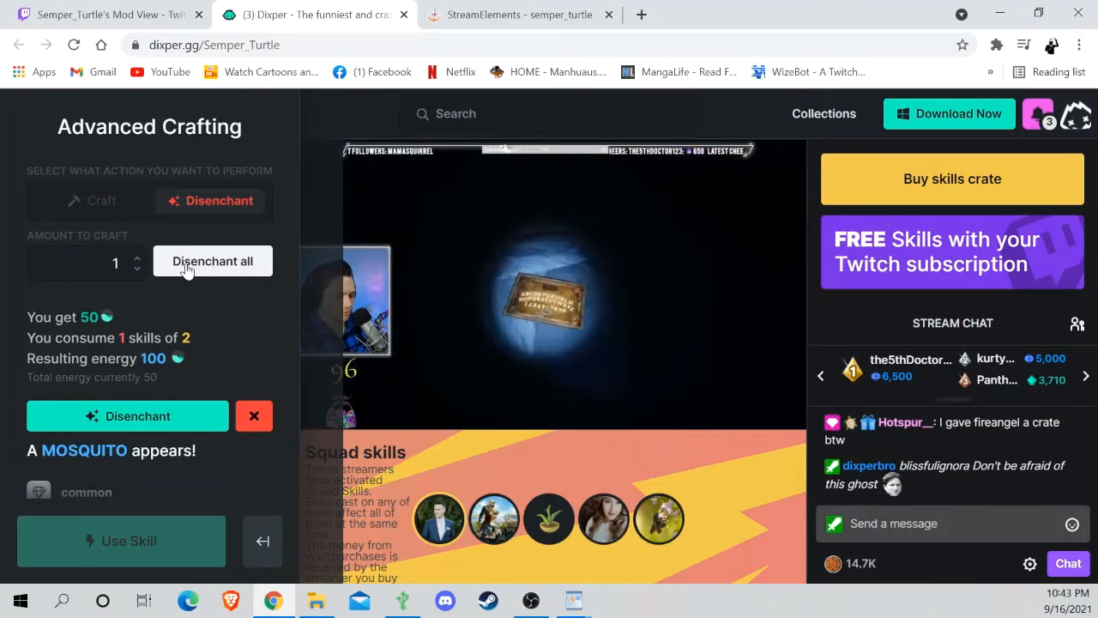
pyautogui.click(138, 257)
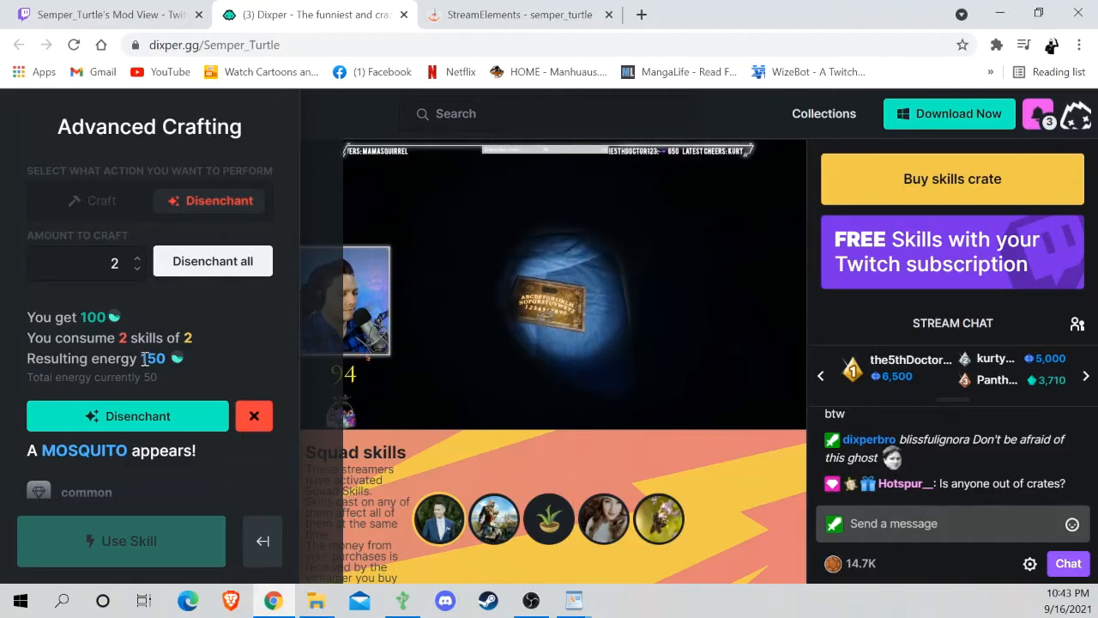
pyautogui.click(127, 417)
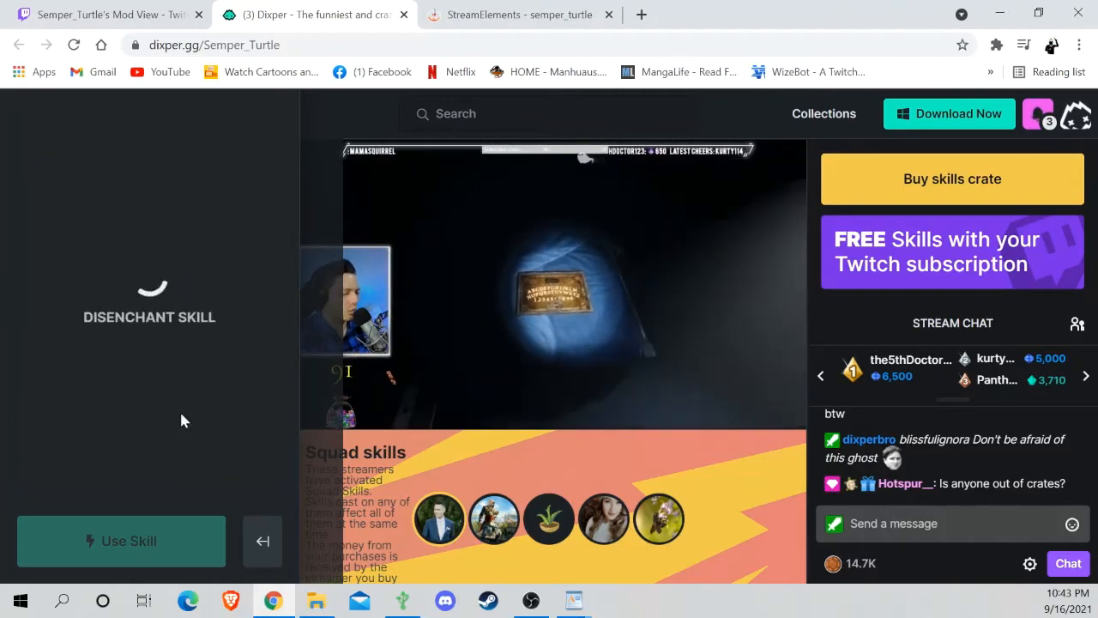
pyautogui.click(262, 541)
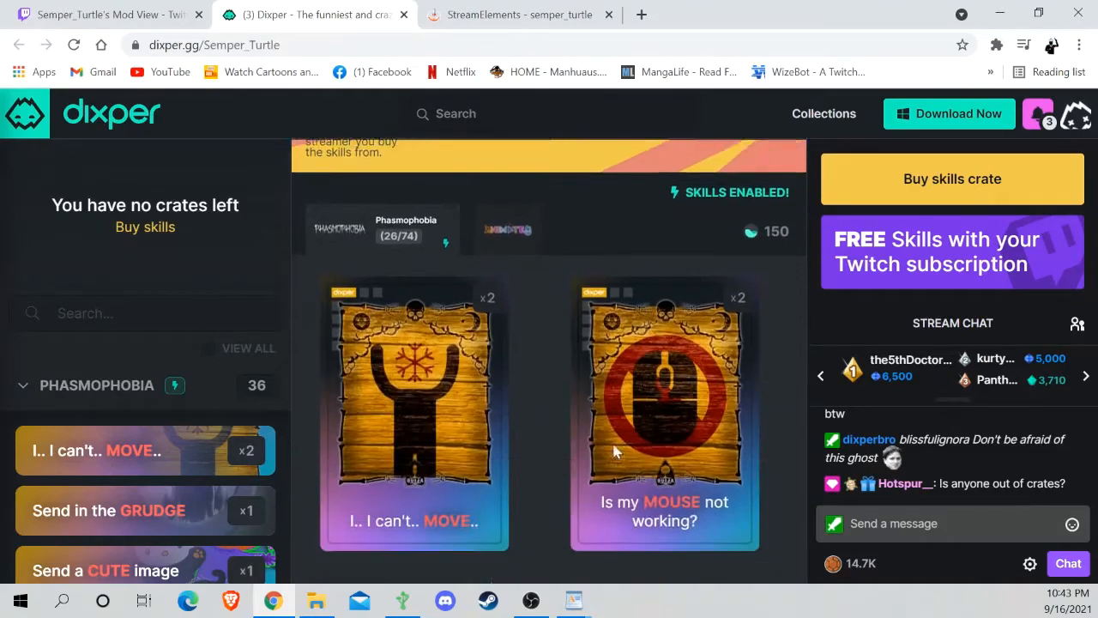
# Cast the Send a CUTE image skill on the stream, leaving 35 Phasmophobia skills
pyautogui.scroll(-3)
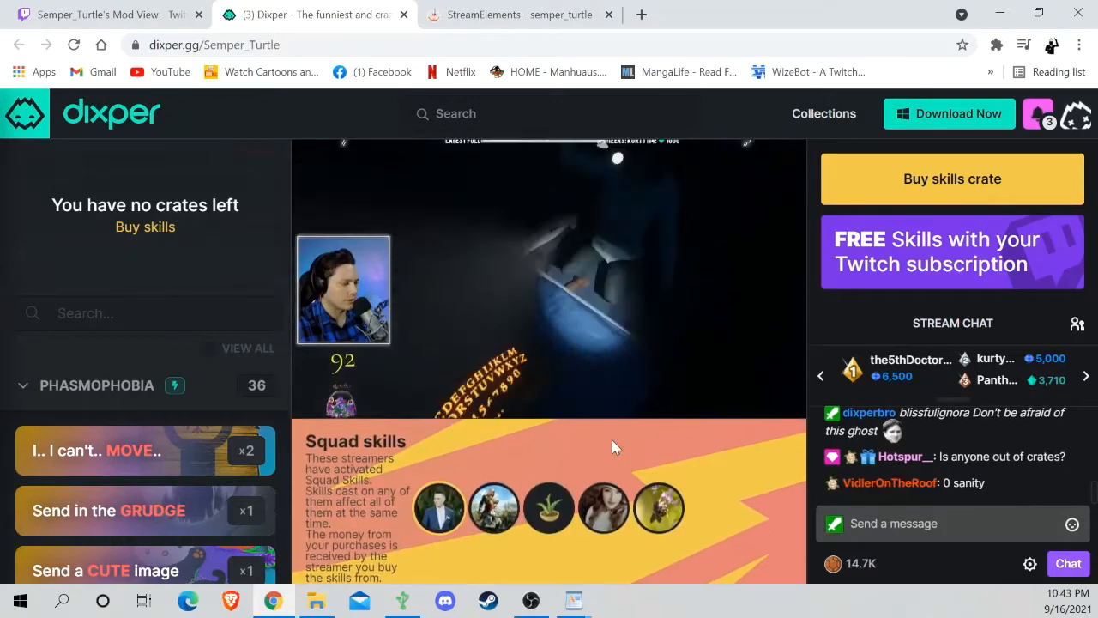
pyautogui.click(112, 450)
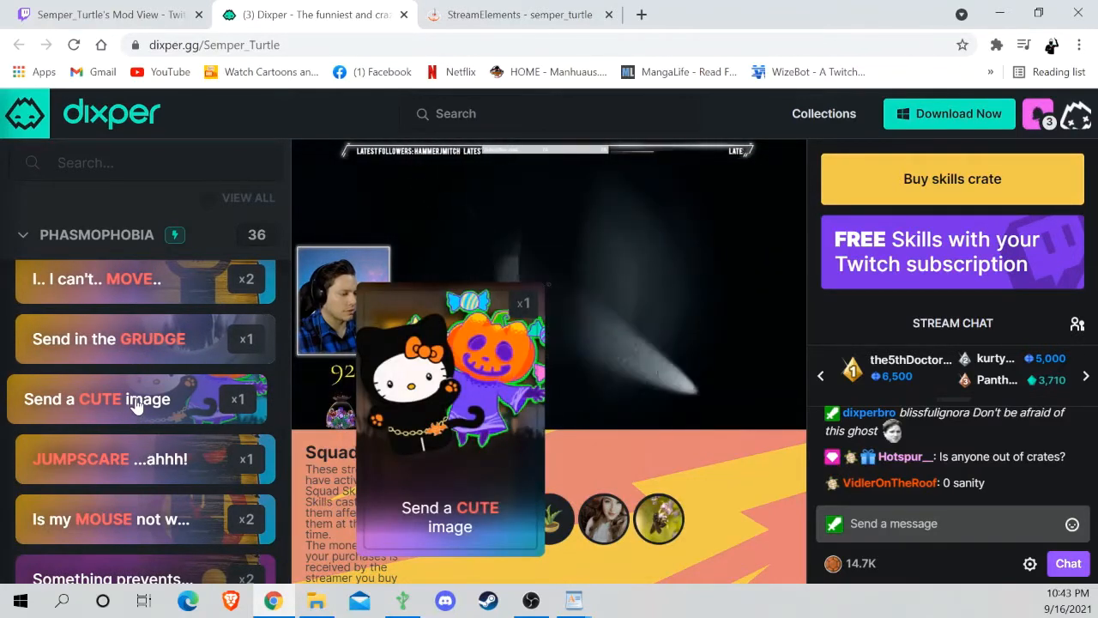
pyautogui.click(137, 398)
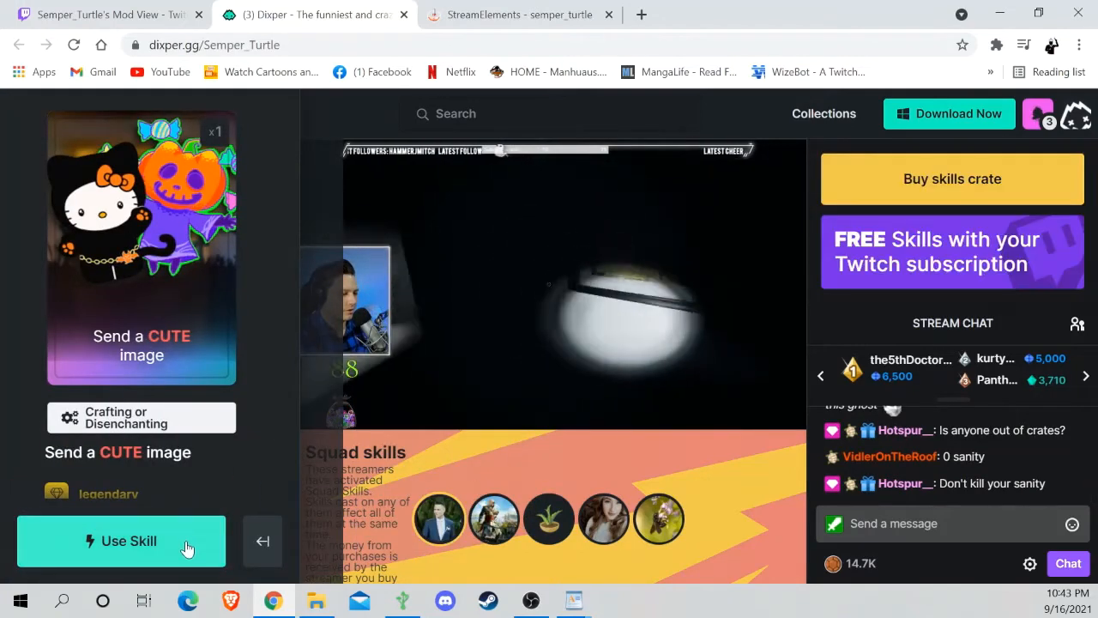
pyautogui.click(120, 541)
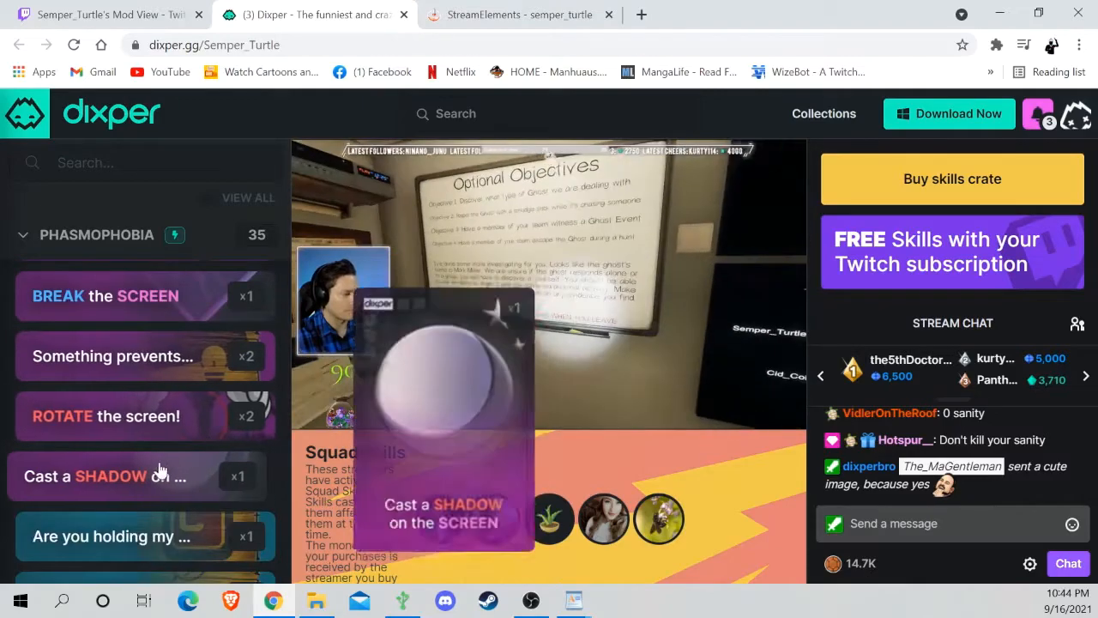
# Disenchant the Cast a Shadow card for 250 energy, raising the total to 400
pyautogui.click(120, 477)
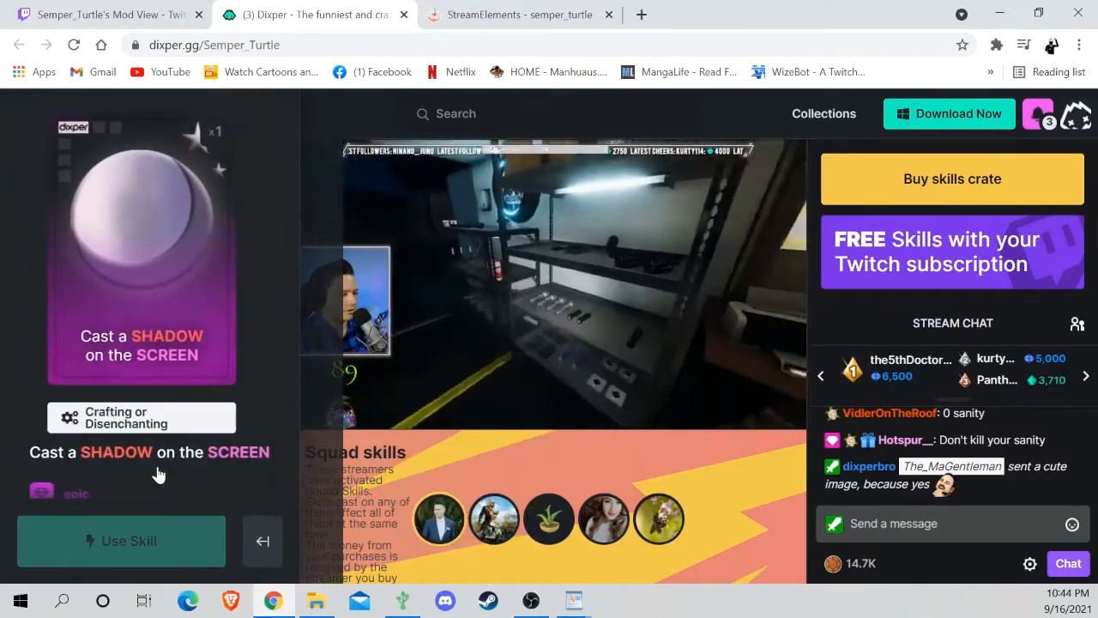
pyautogui.click(141, 417)
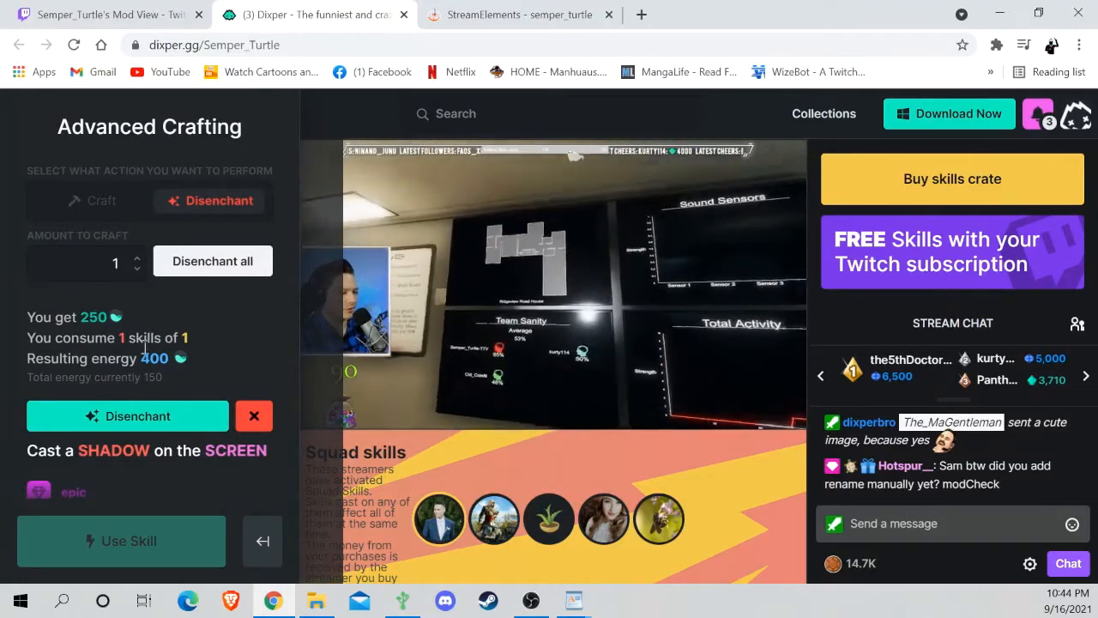
pyautogui.click(127, 415)
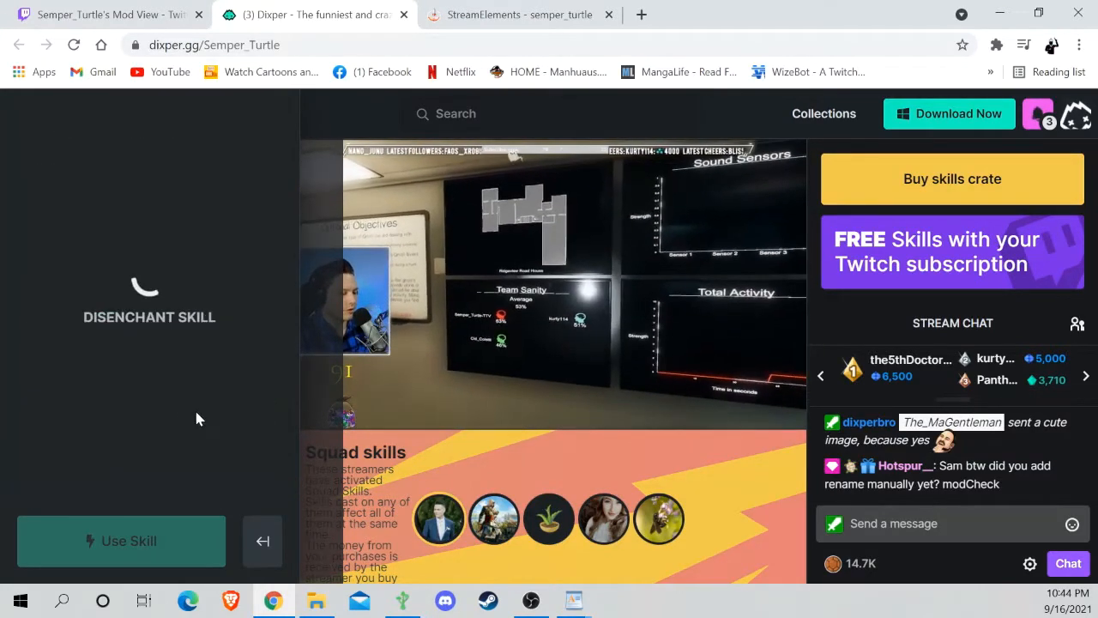
pyautogui.click(263, 540)
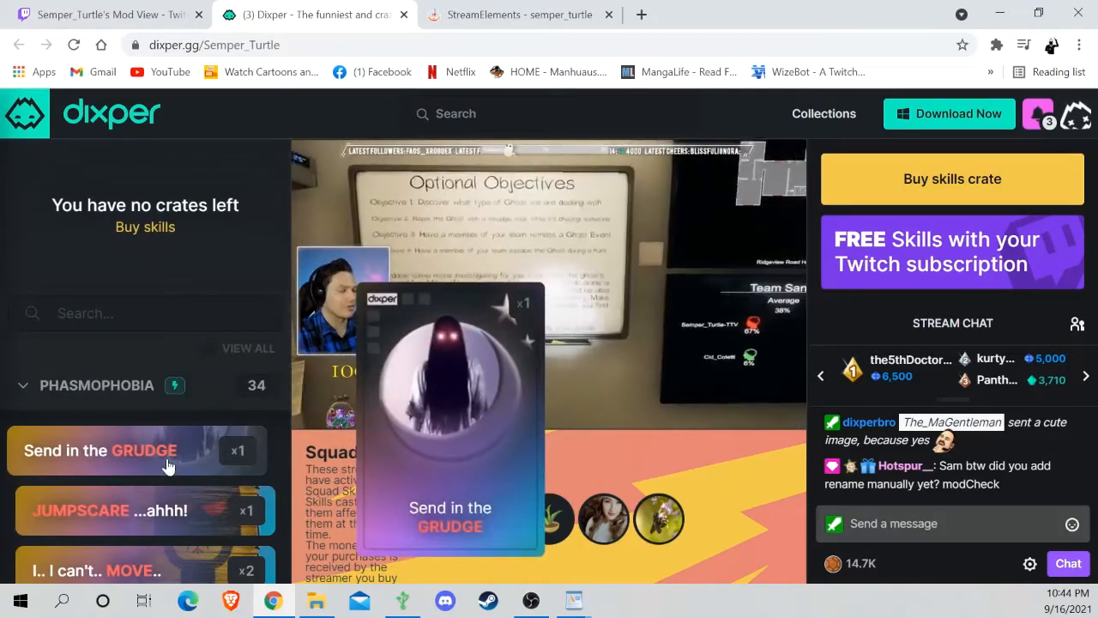
# Bring up the crafting options for the Send in the GRUDGE card
pyautogui.click(100, 450)
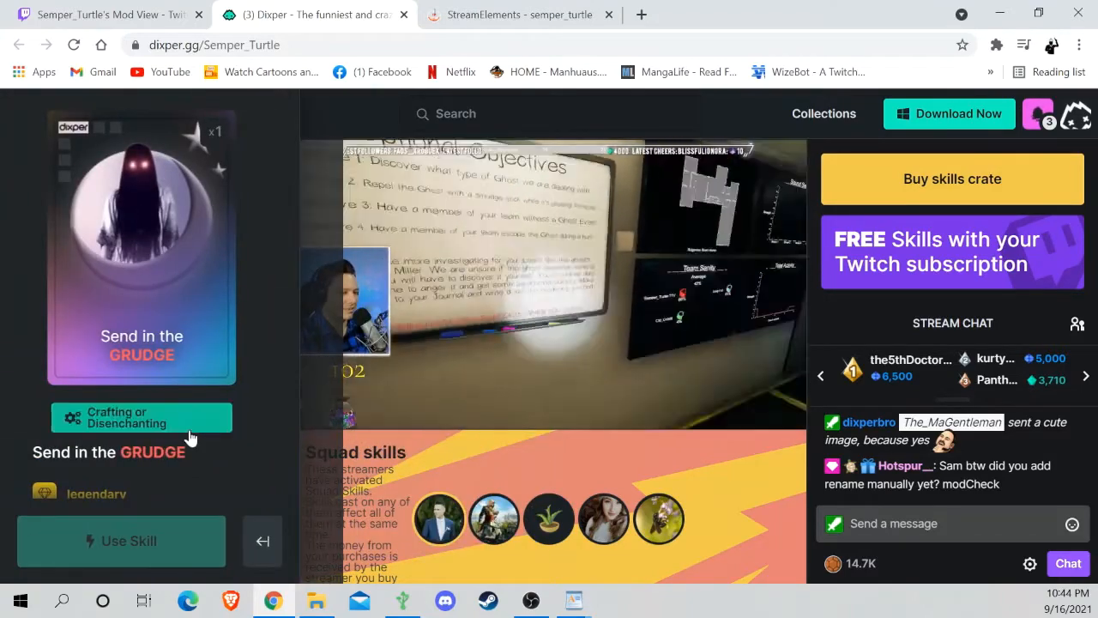
pyautogui.click(140, 417)
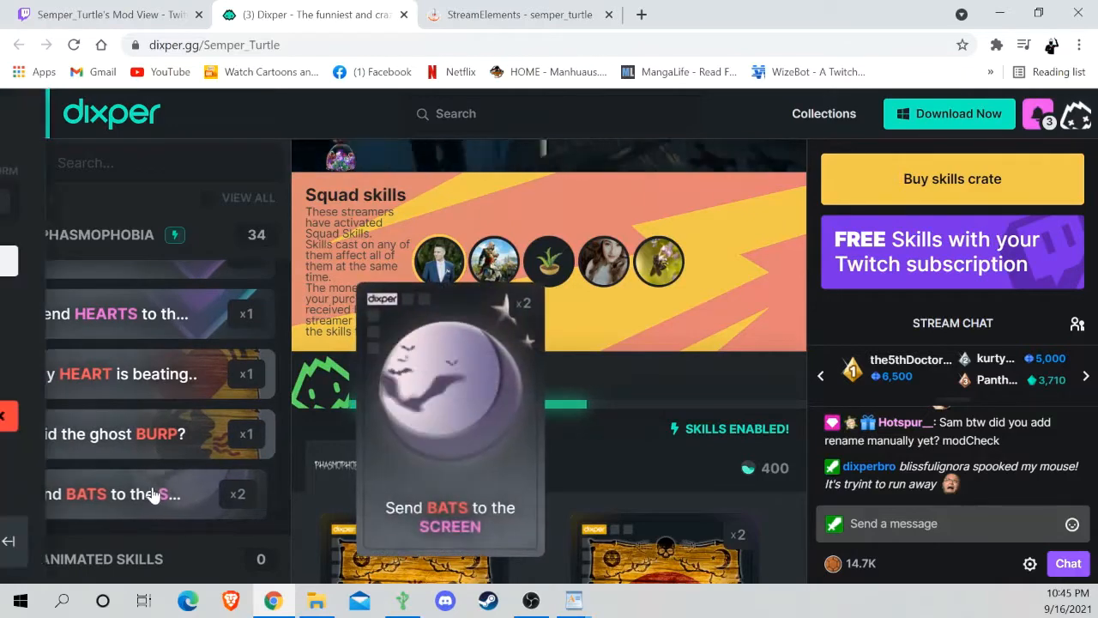
# Disenchant both Bats cards for energy using Disenchant all
pyautogui.click(146, 494)
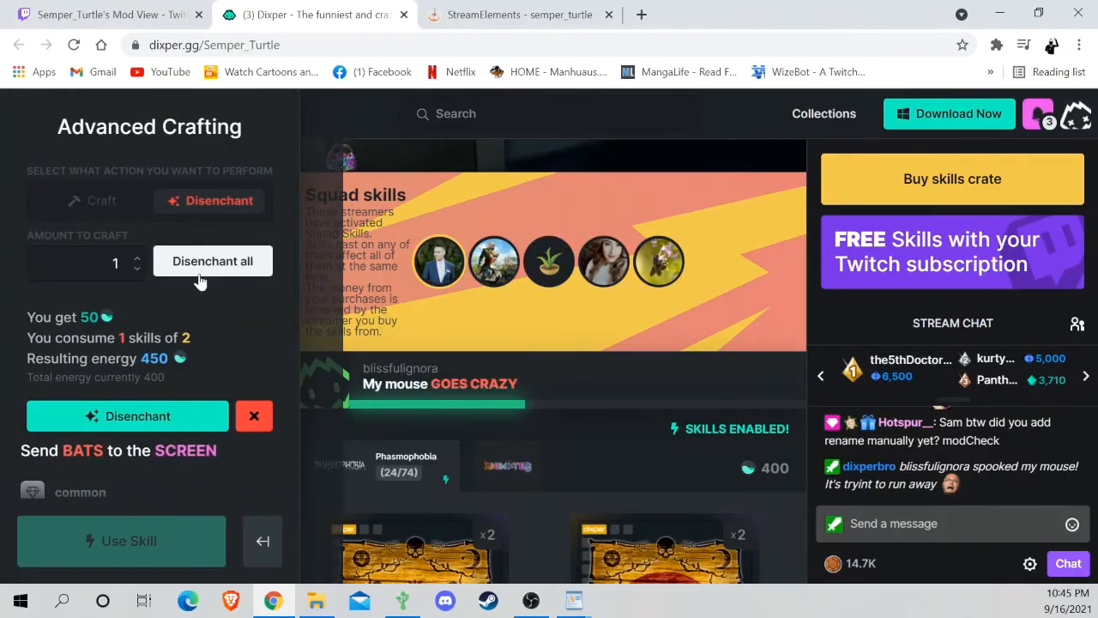
pyautogui.click(137, 256)
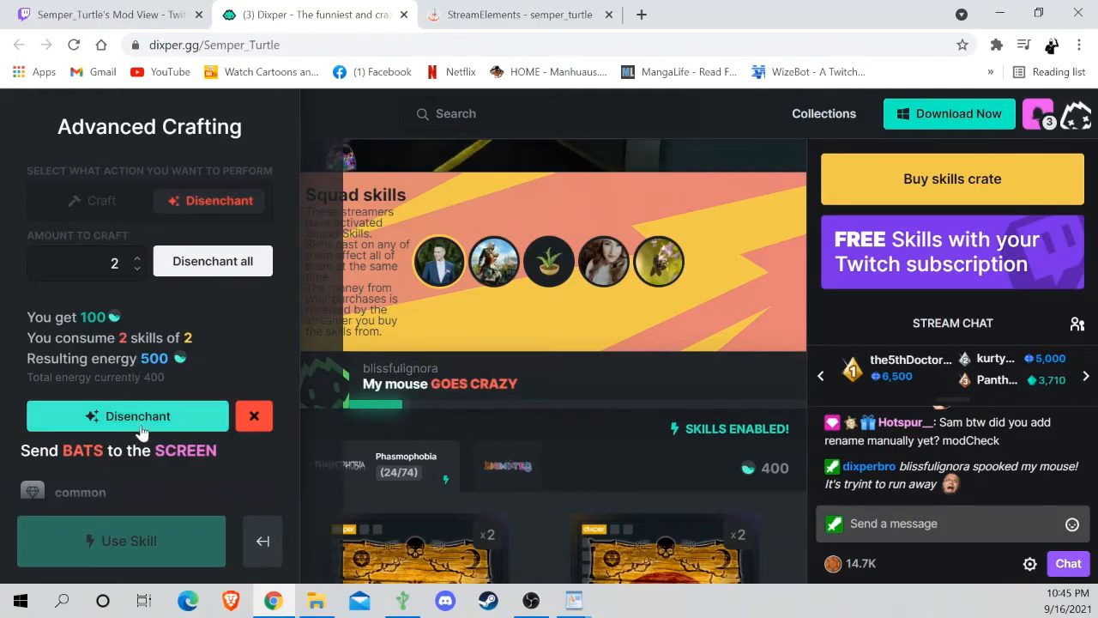
pyautogui.click(127, 415)
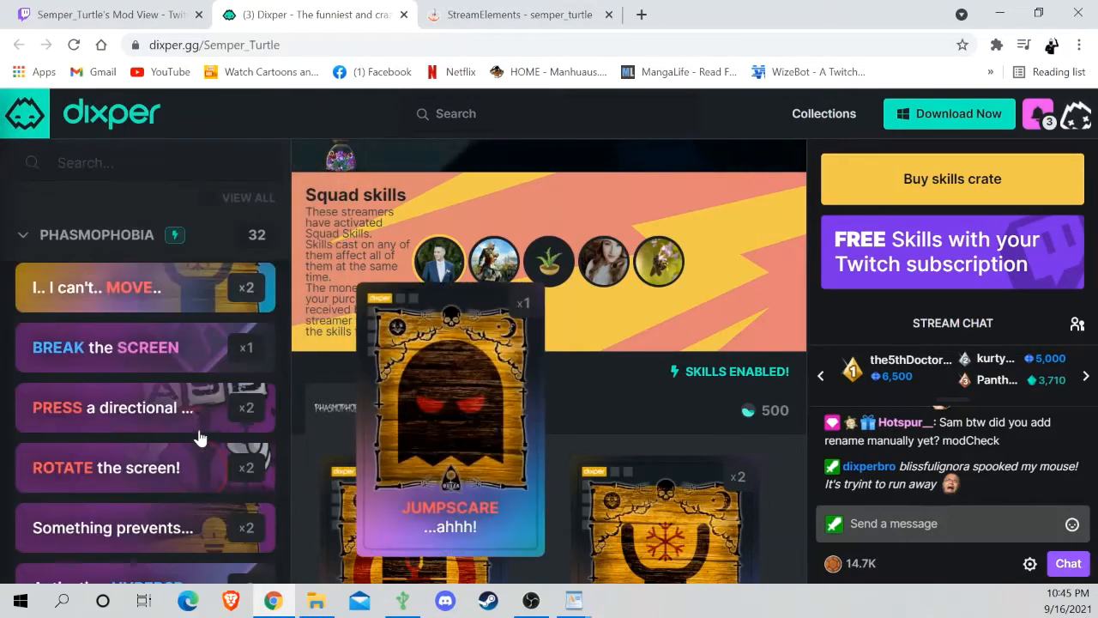
# Disenchant the Ghost Burp, Heart Beating and Send Rain cards, lifting energy to 650
pyautogui.scroll(-3)
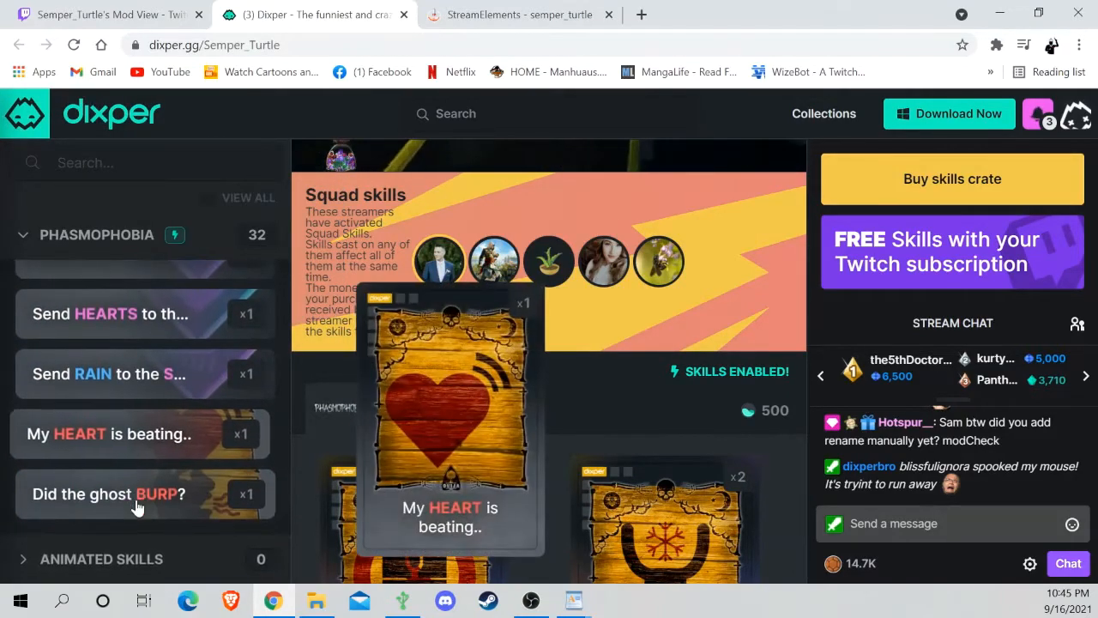
pyautogui.click(137, 494)
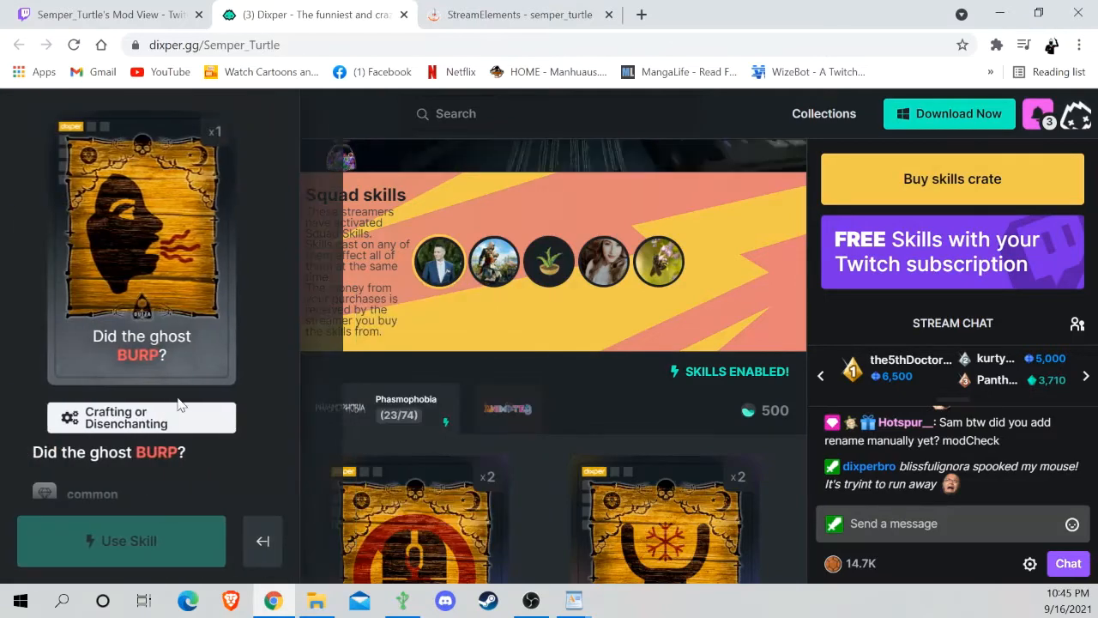
pyautogui.click(127, 418)
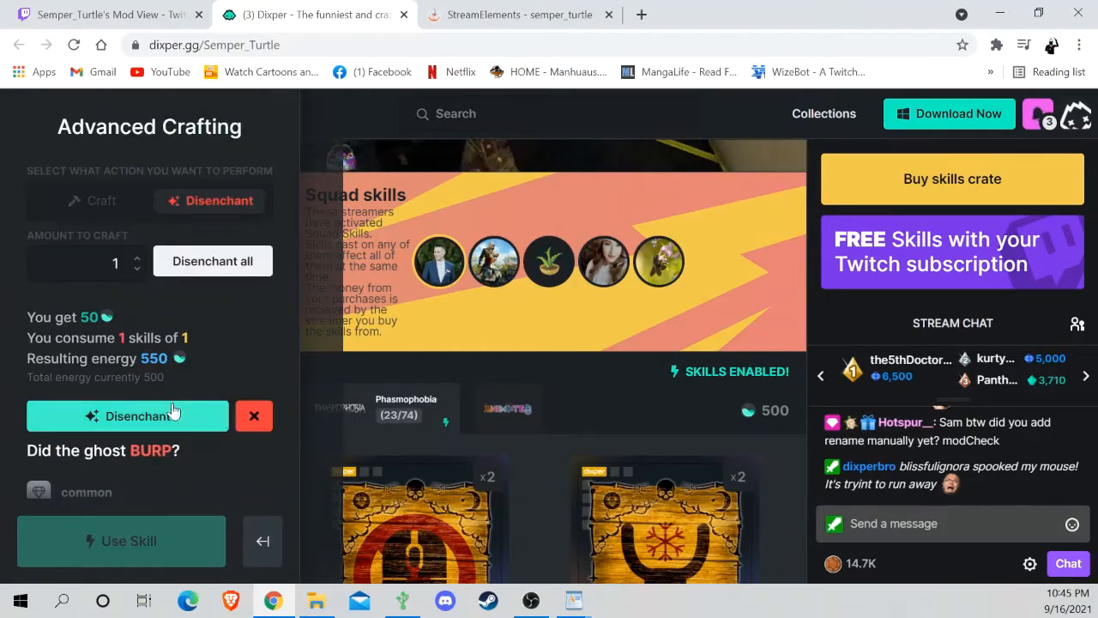
pyautogui.click(127, 415)
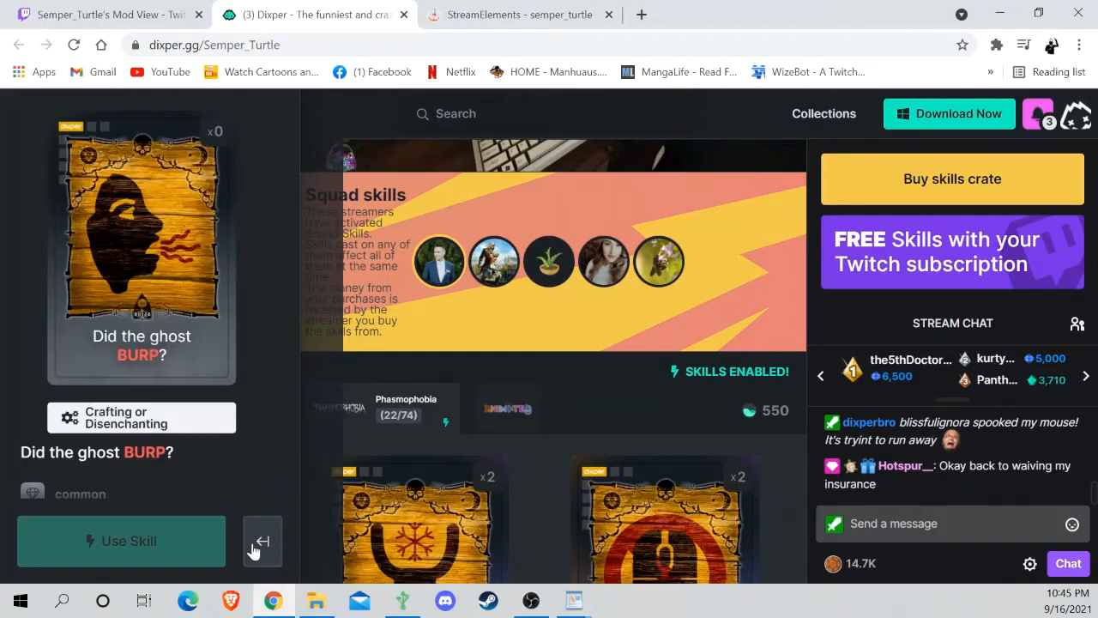
pyautogui.click(263, 540)
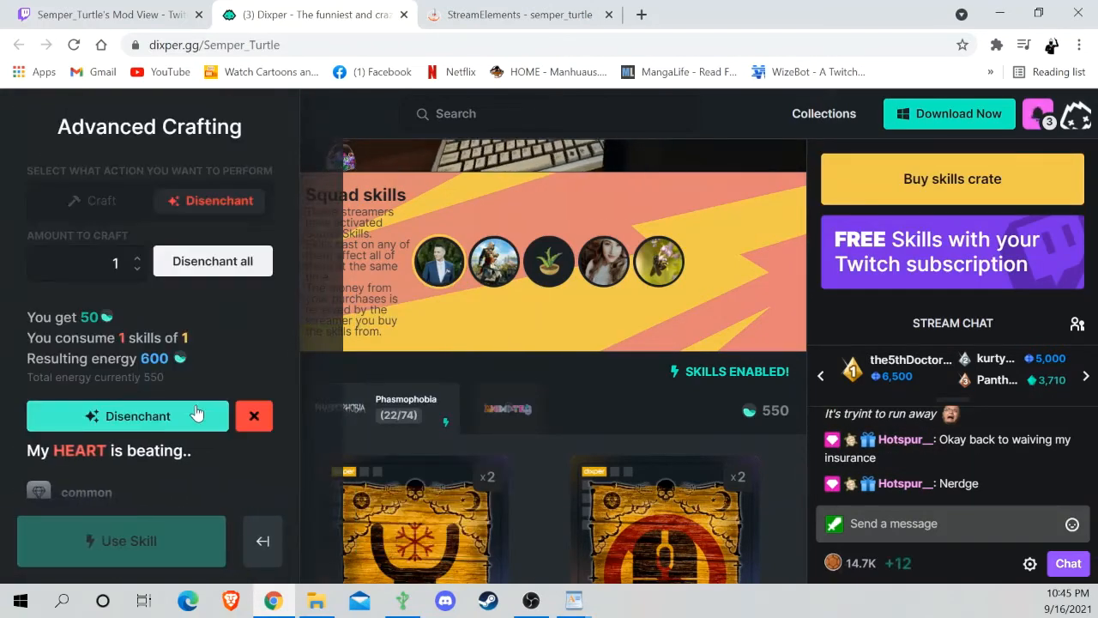
pyautogui.click(127, 415)
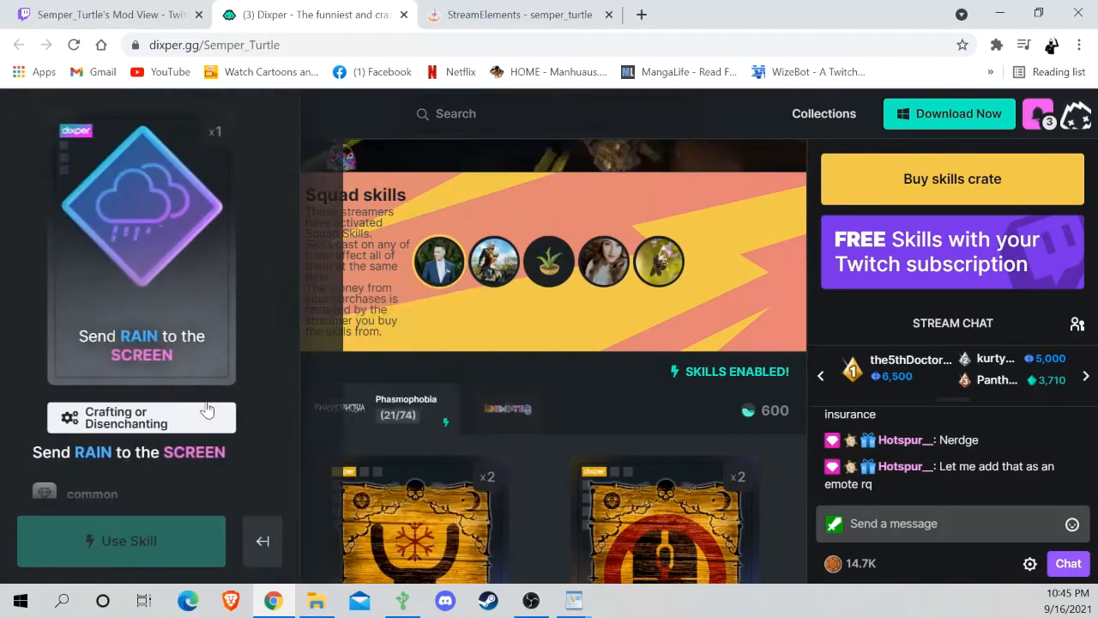
pyautogui.click(141, 417)
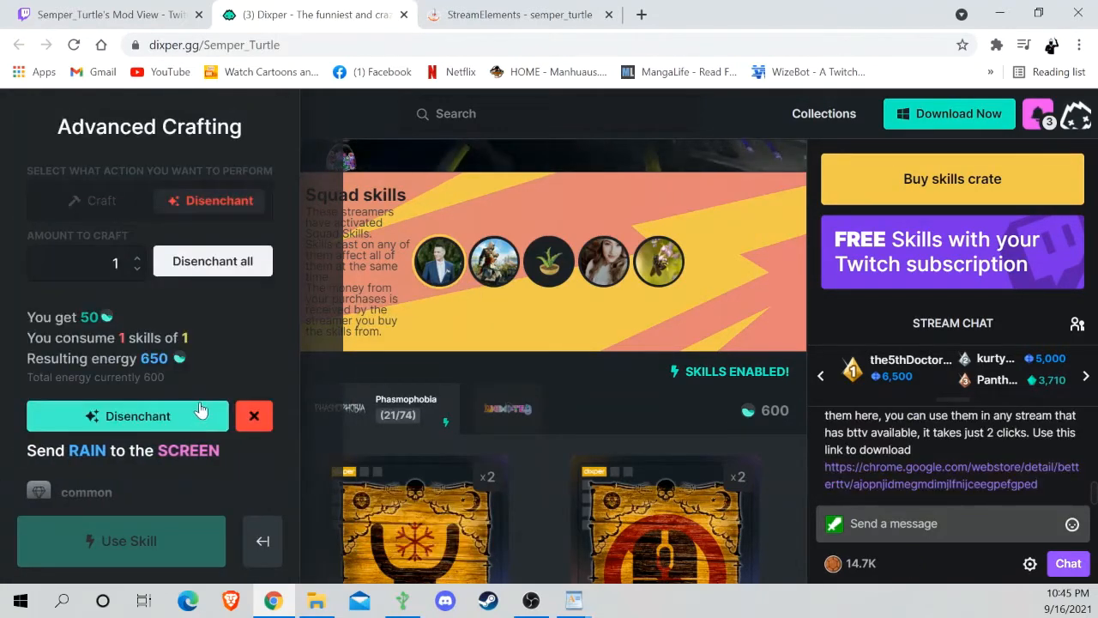
pyautogui.click(127, 416)
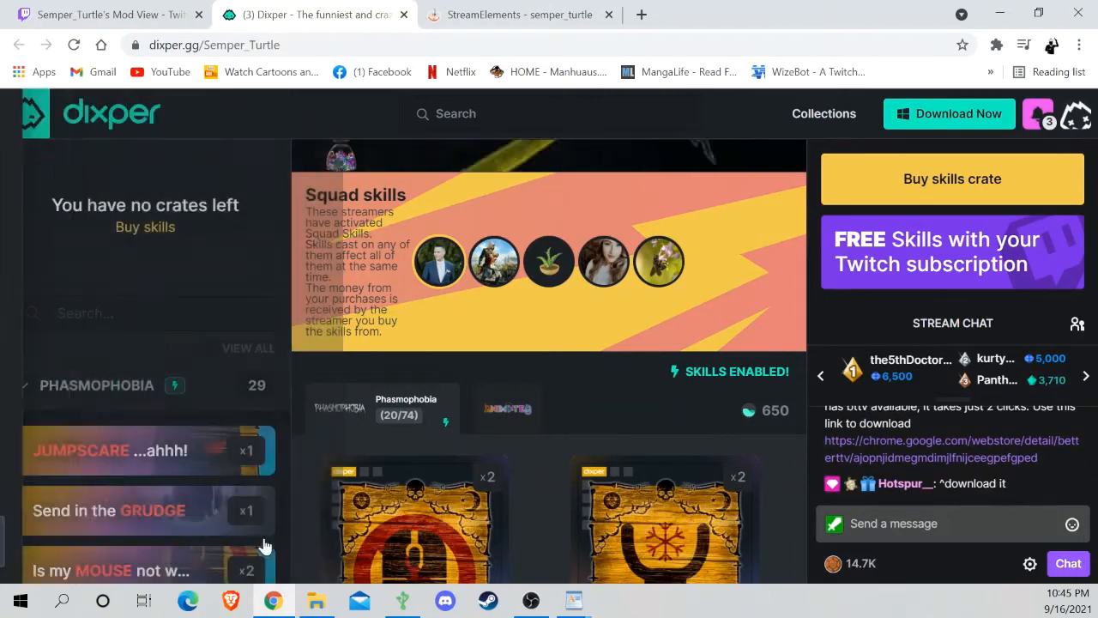
# Disenchant the Send HEARTS card and the Send Fog cards, bringing energy to 750
pyautogui.scroll(-3)
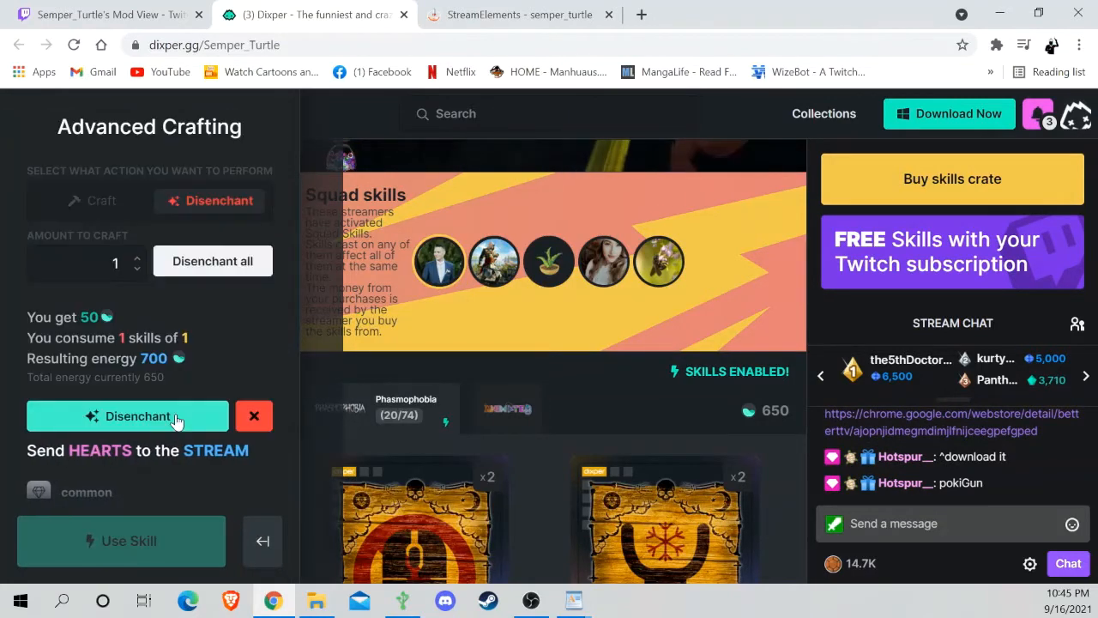
pyautogui.click(127, 417)
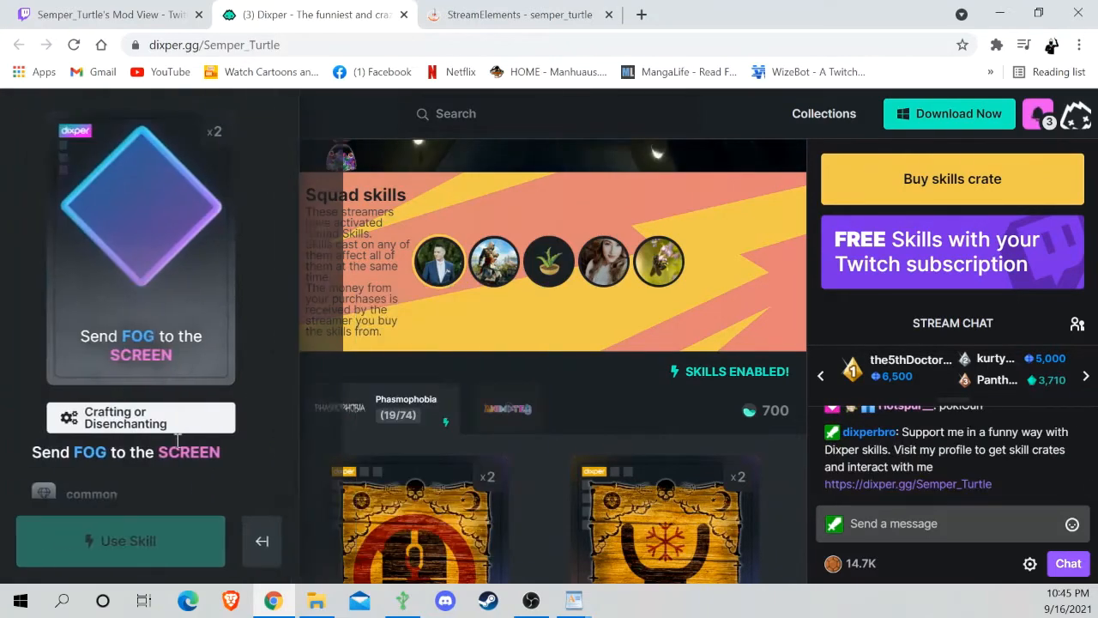
pyautogui.click(141, 417)
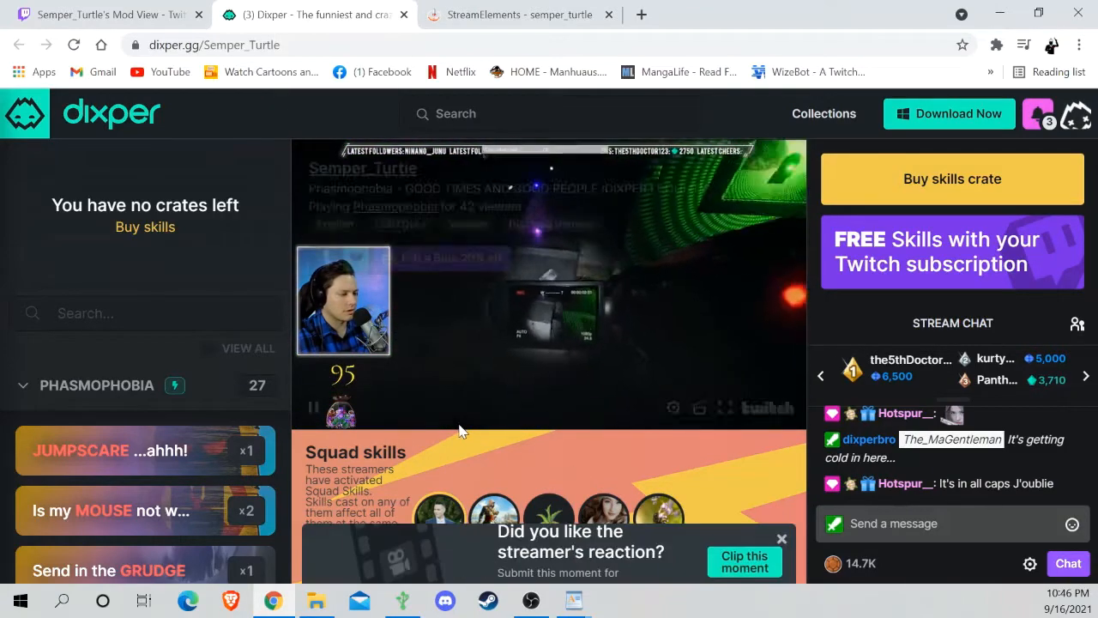
pyautogui.scroll(-3)
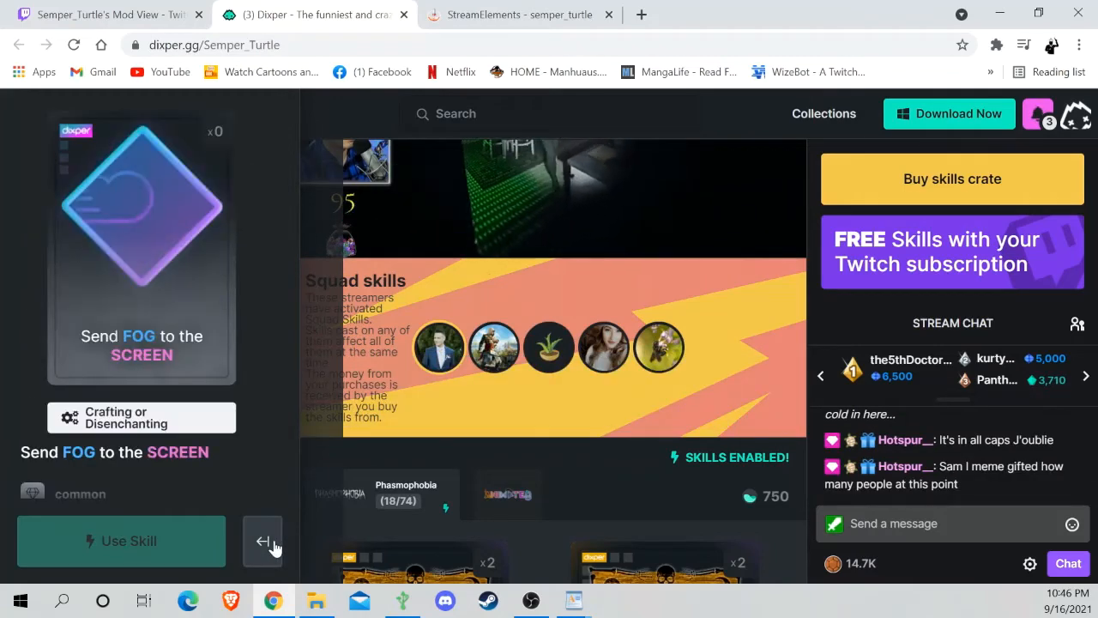
pyautogui.click(265, 541)
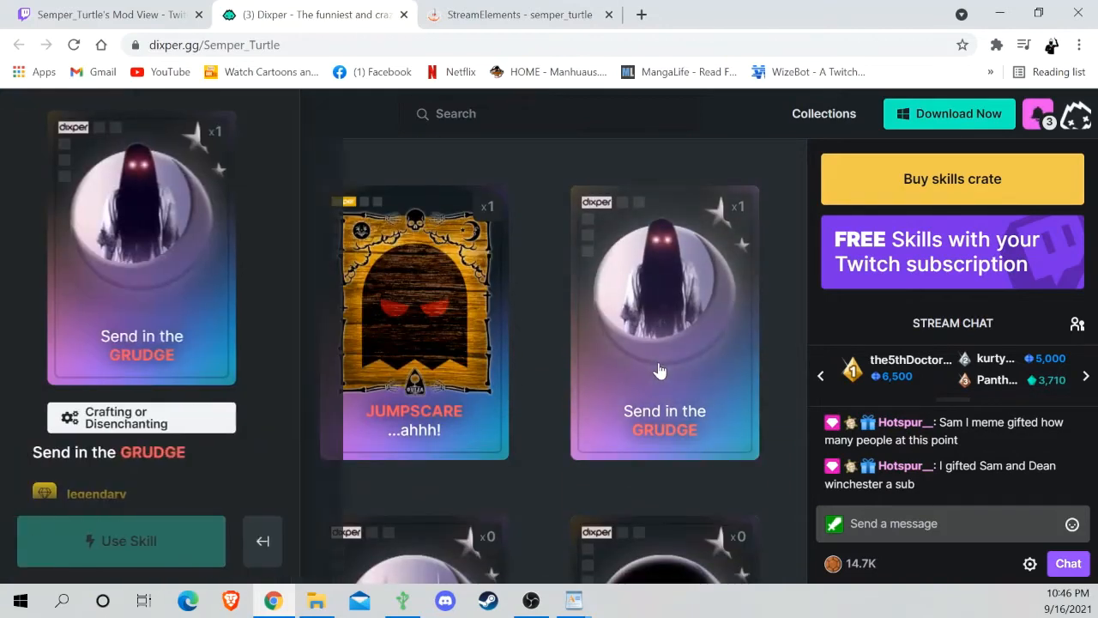
# Craft a second Send in the GRUDGE card, spending all 750 energy
pyautogui.click(141, 417)
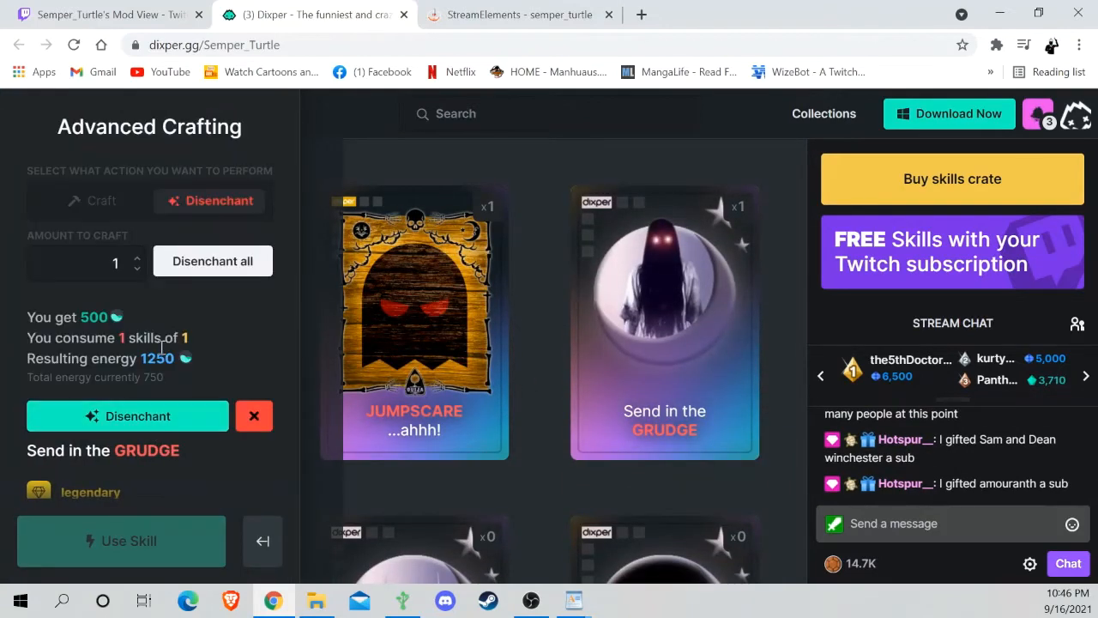
pyautogui.click(90, 199)
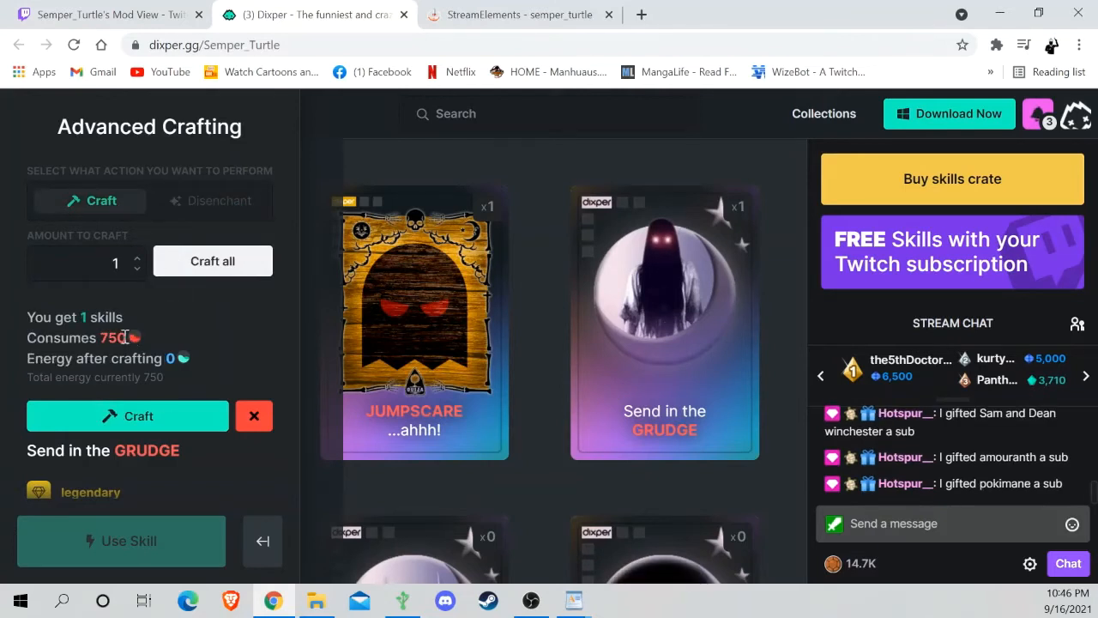
pyautogui.click(127, 417)
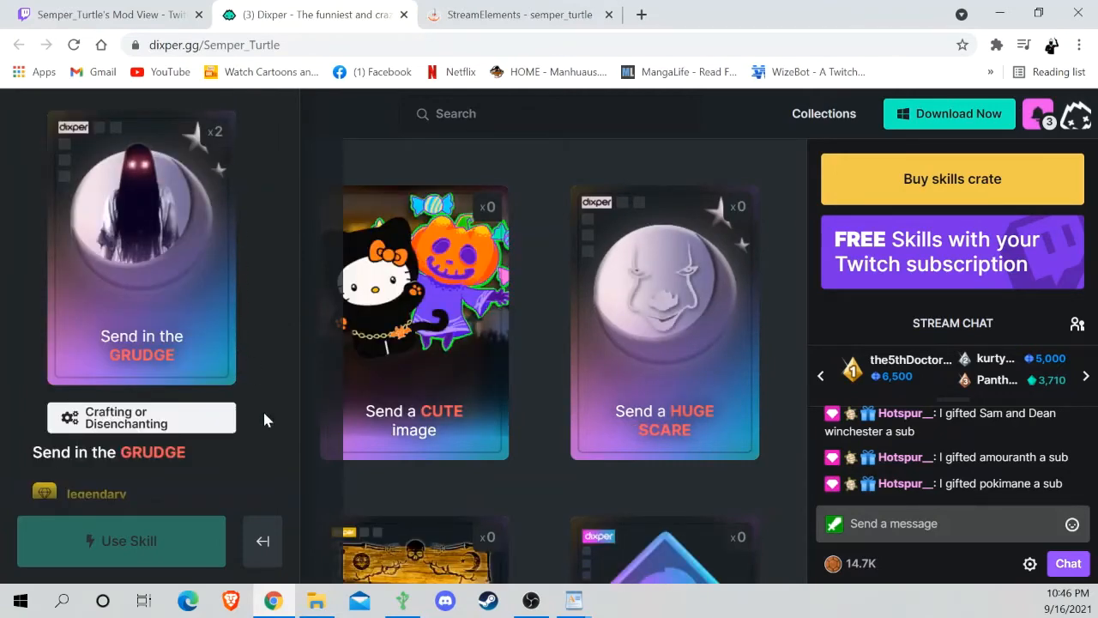
pyautogui.click(120, 541)
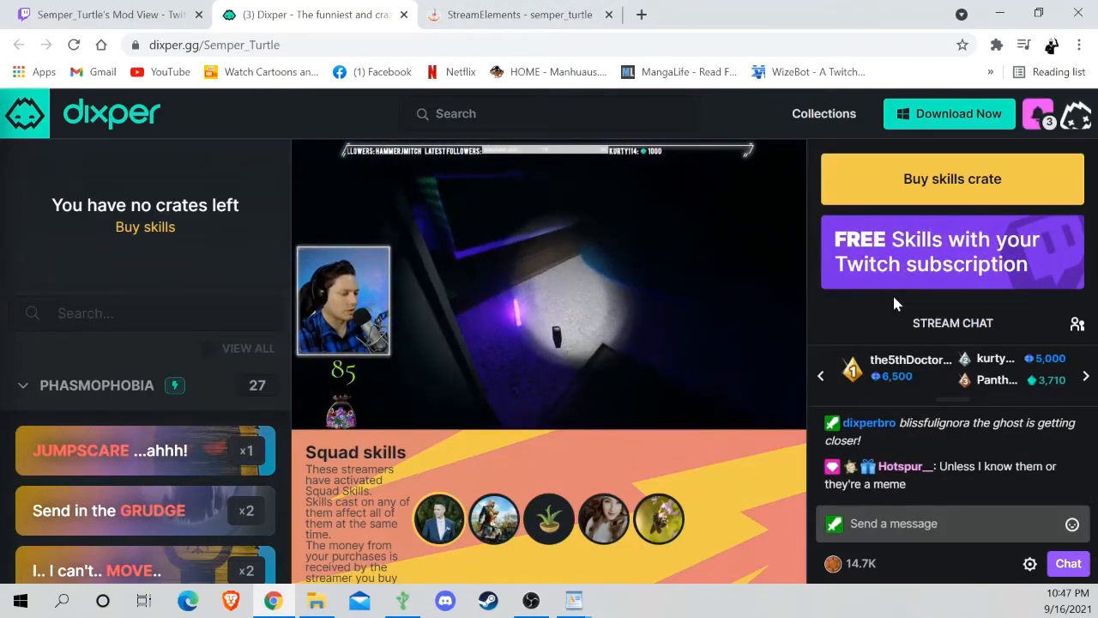
pyautogui.moveTo(901, 273)
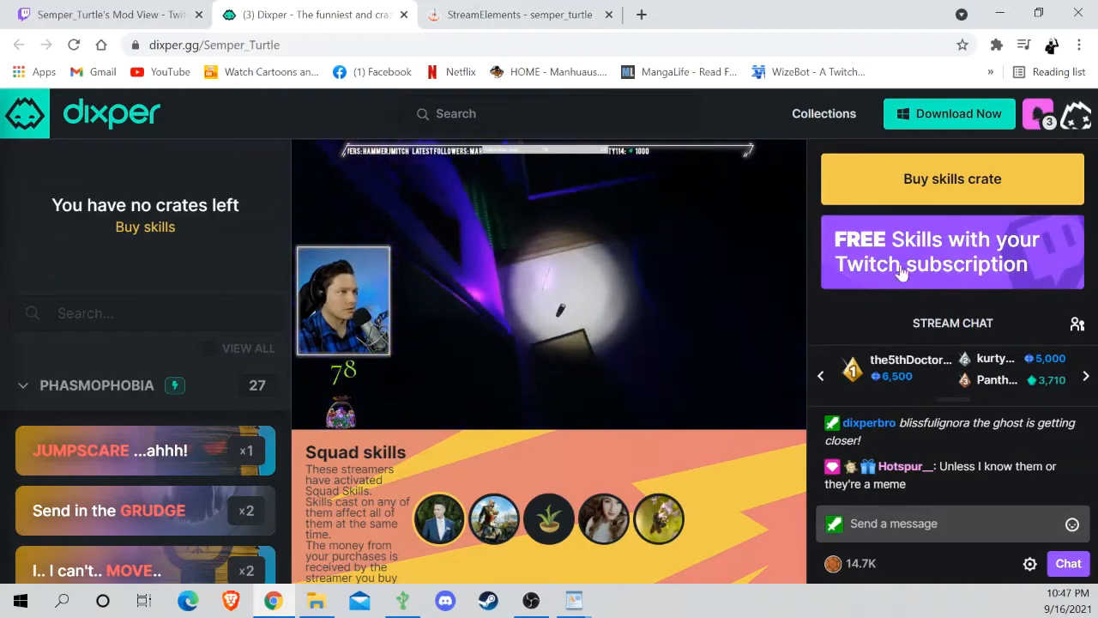